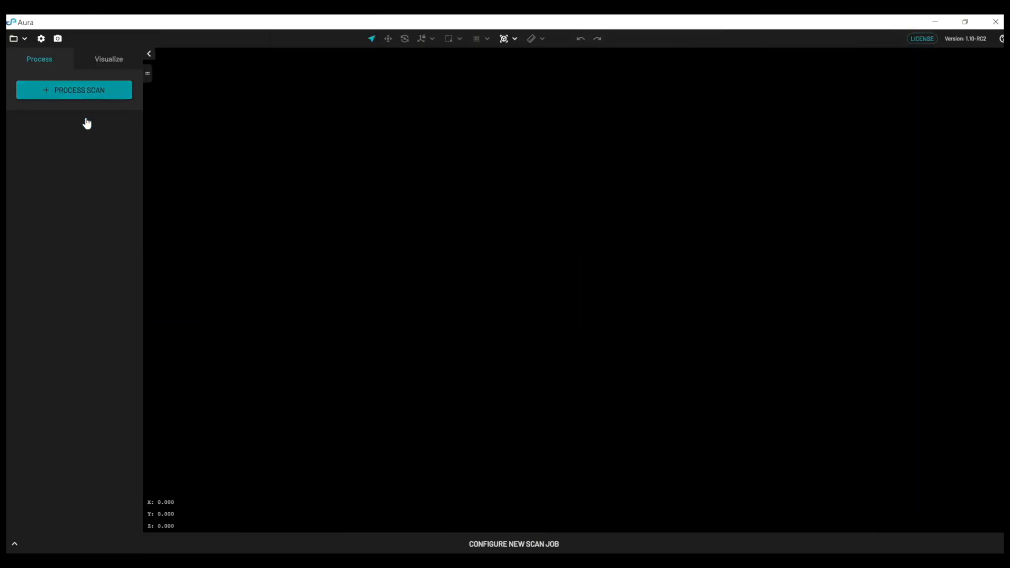
# Start a new scan processing job with the Backpack_RTK_01 dataset loaded.
pyautogui.click(74, 89)
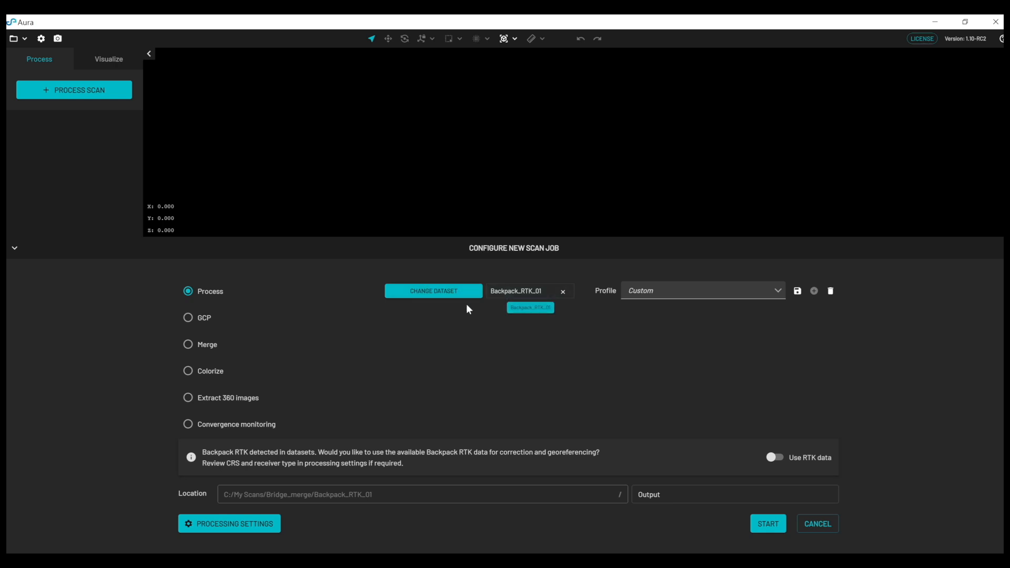
pyautogui.moveTo(340, 440)
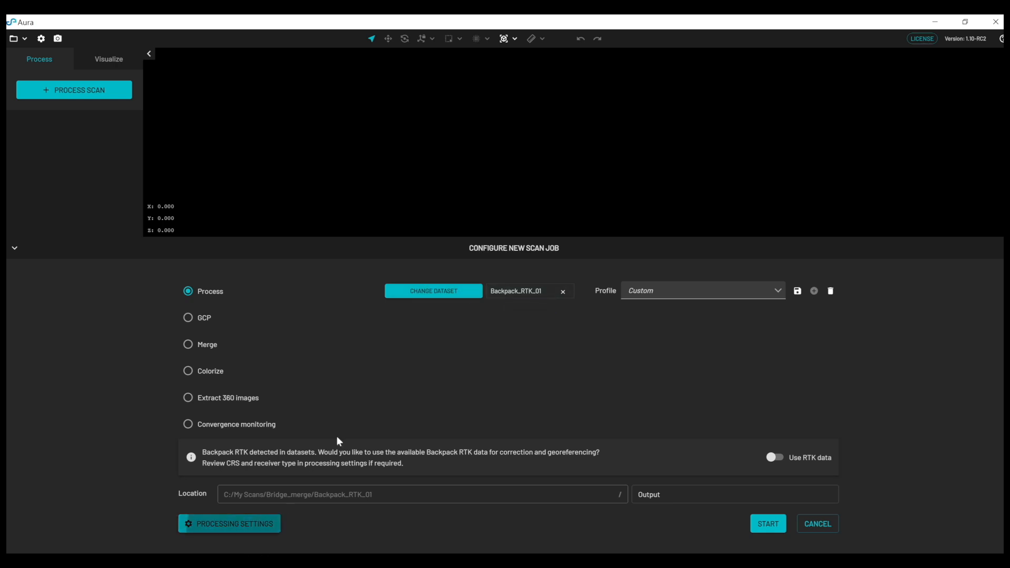
# Set georeferencing to Backpack RTK with base CRS EPSG:4258 - ETRS89, trying reprojection and leaving it off.
pyautogui.click(229, 523)
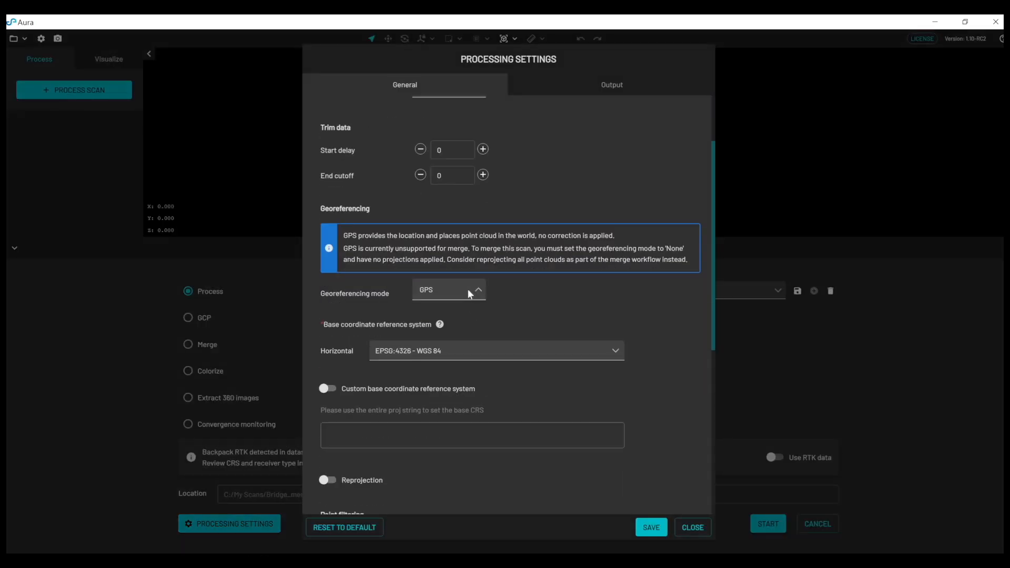
pyautogui.click(448, 290)
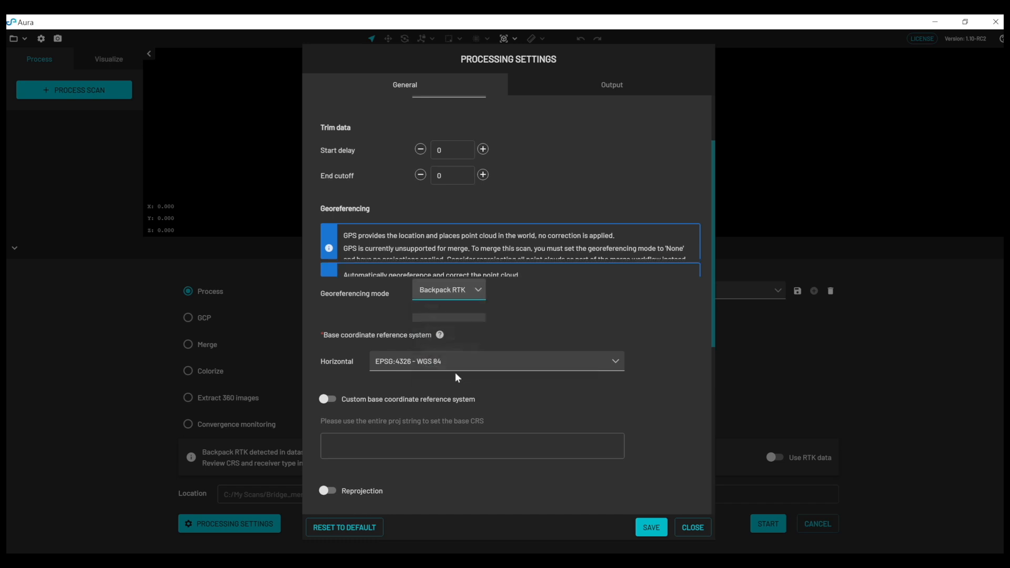
pyautogui.click(495, 361)
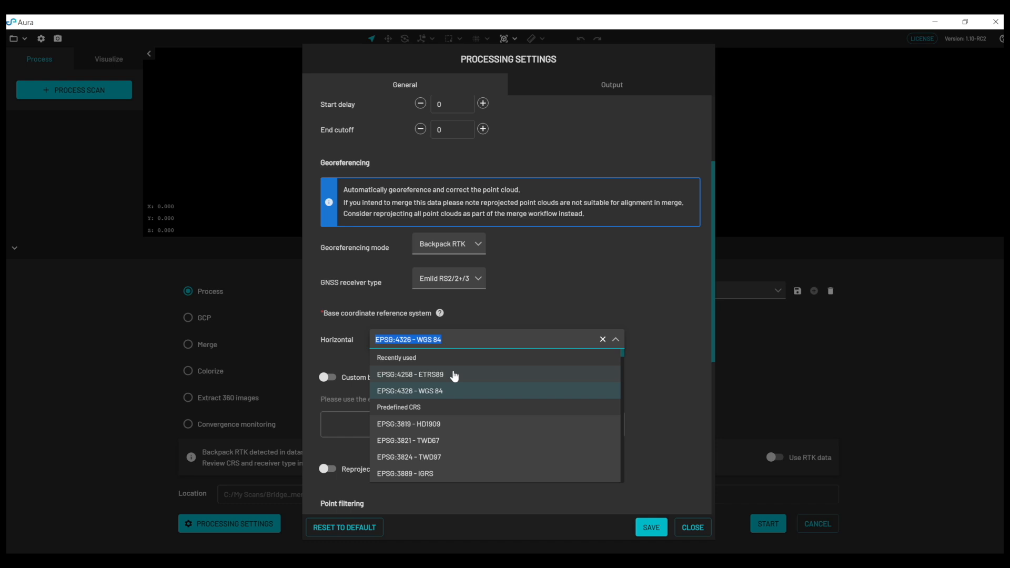
pyautogui.click(410, 375)
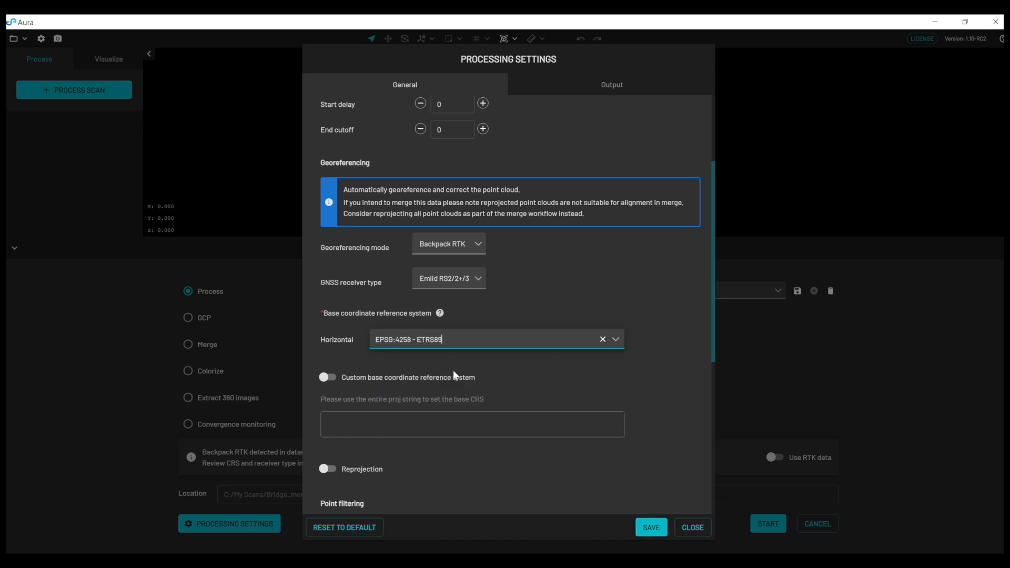
pyautogui.scroll(-3)
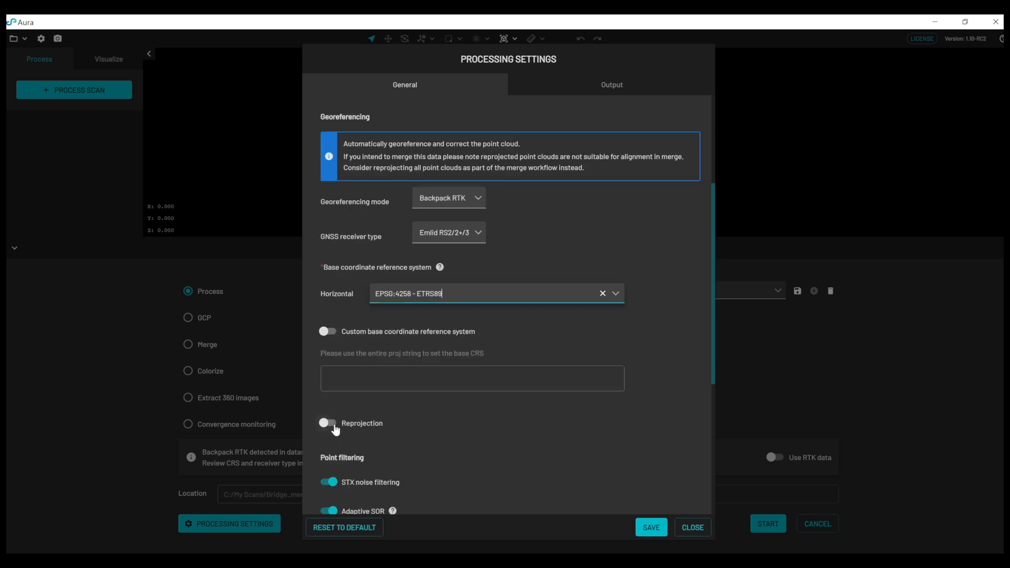
pyautogui.click(328, 423)
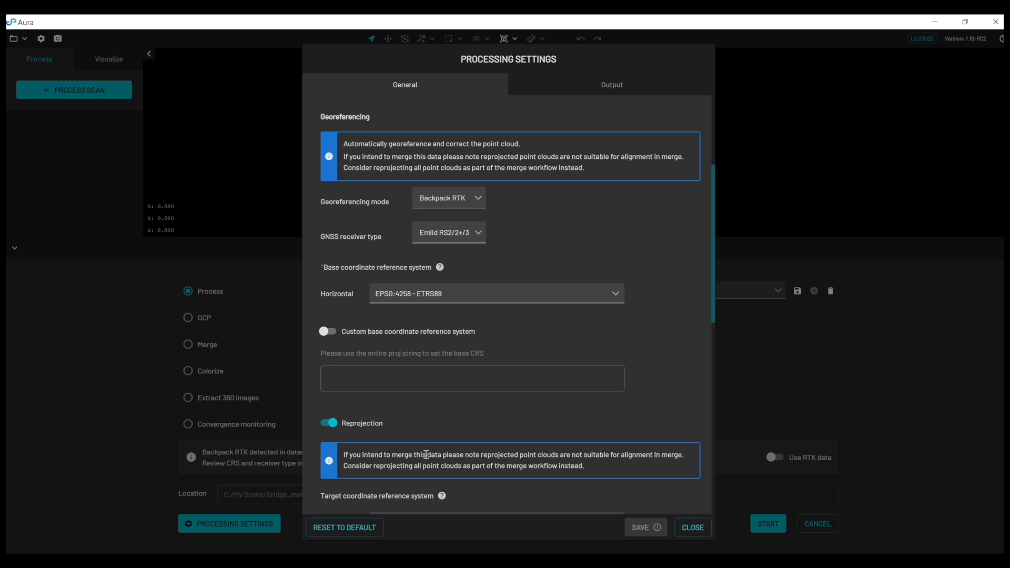
pyautogui.moveTo(403, 434)
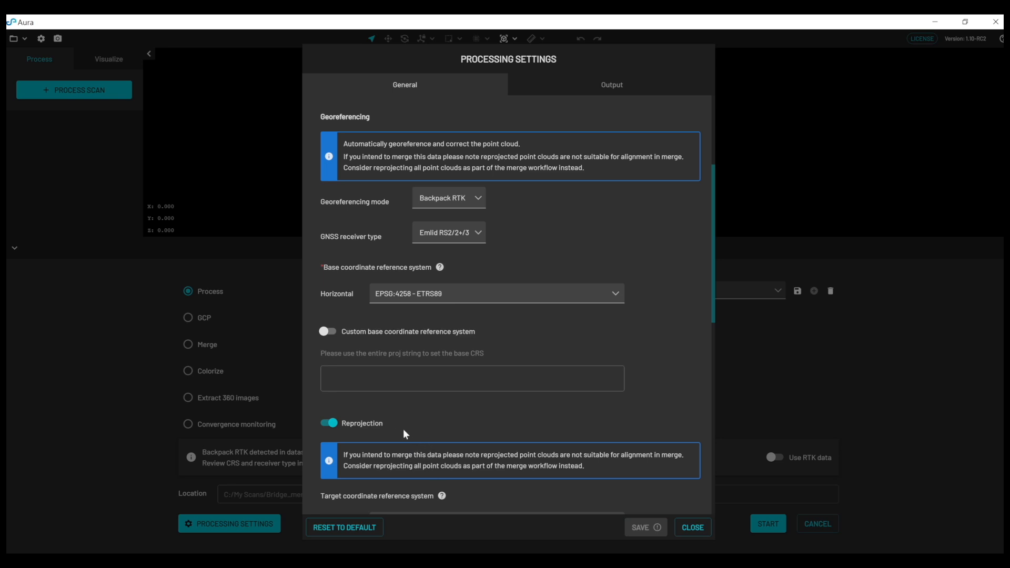
pyautogui.click(328, 423)
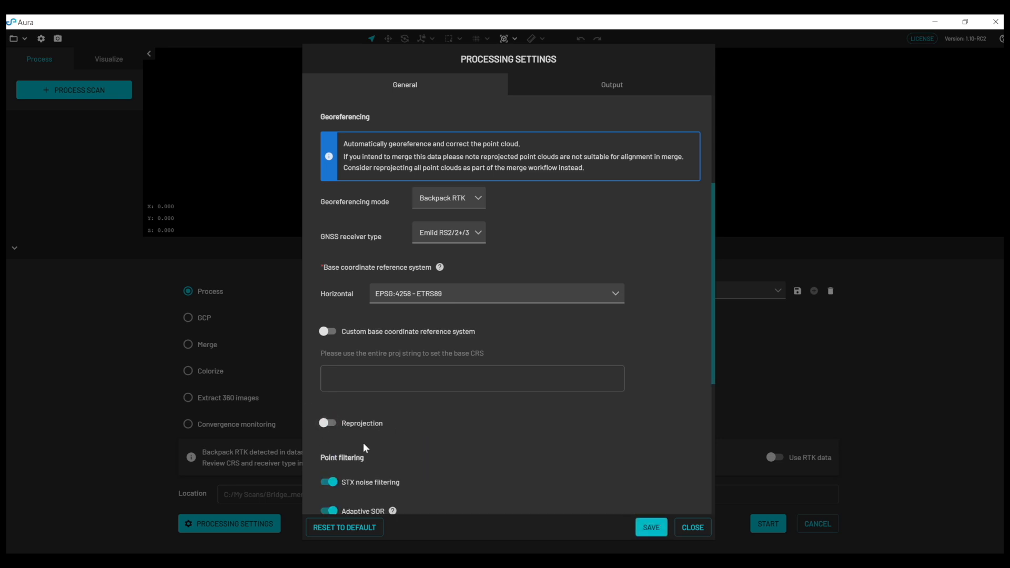
# Save the custom processing settings and switch the job to Merge mode.
pyautogui.click(650, 527)
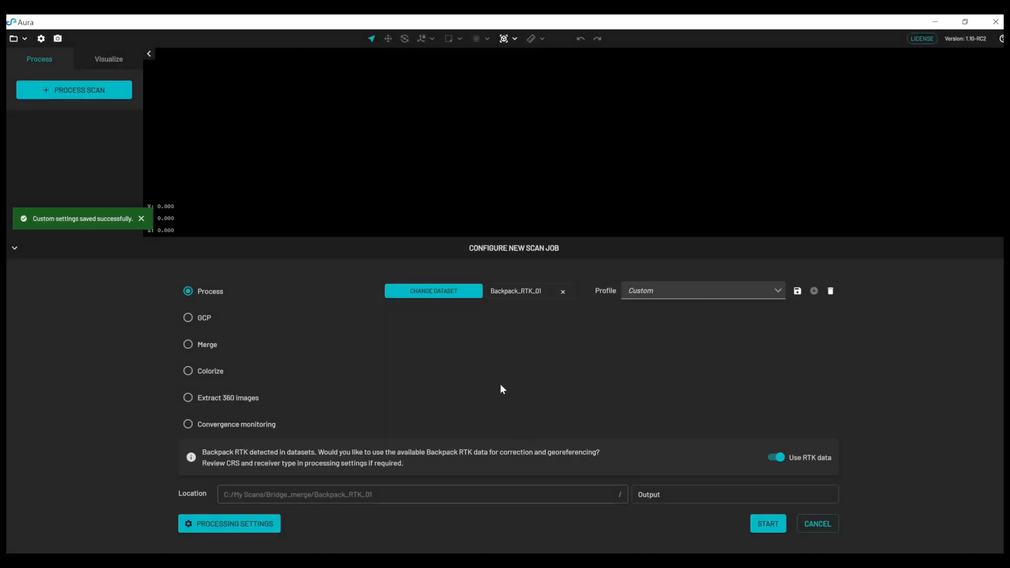
pyautogui.moveTo(468, 330)
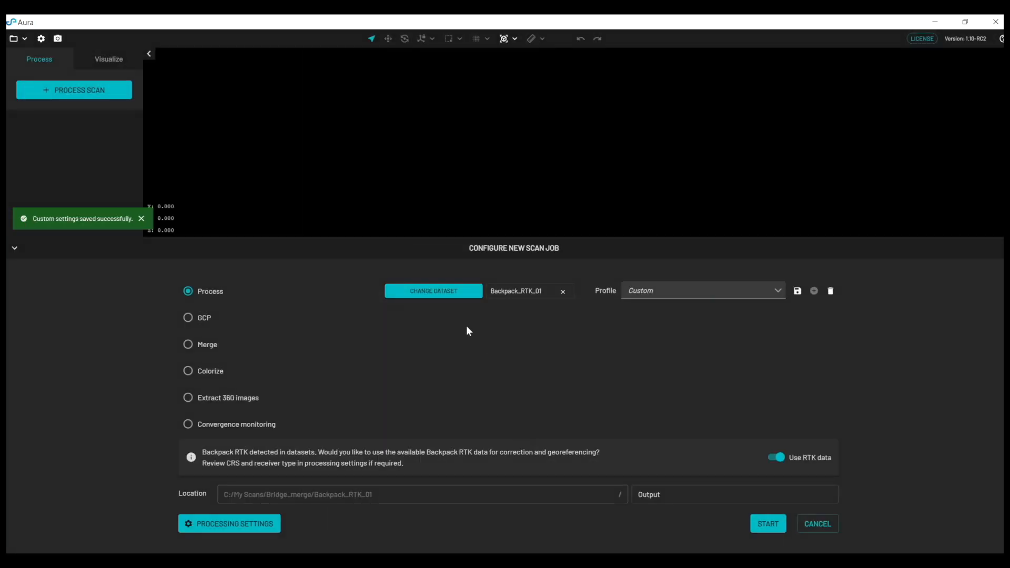
pyautogui.moveTo(286, 335)
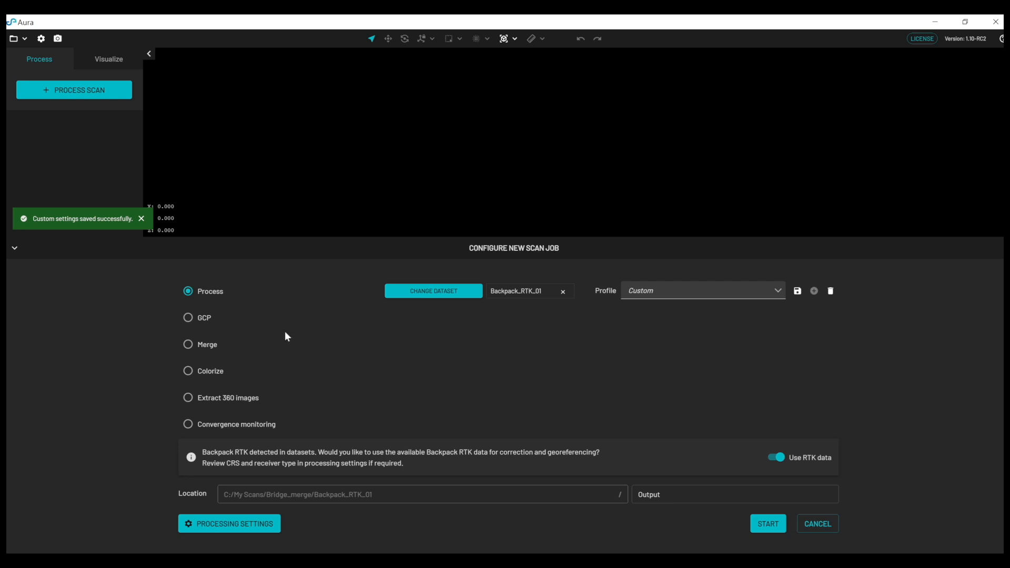
pyautogui.click(188, 344)
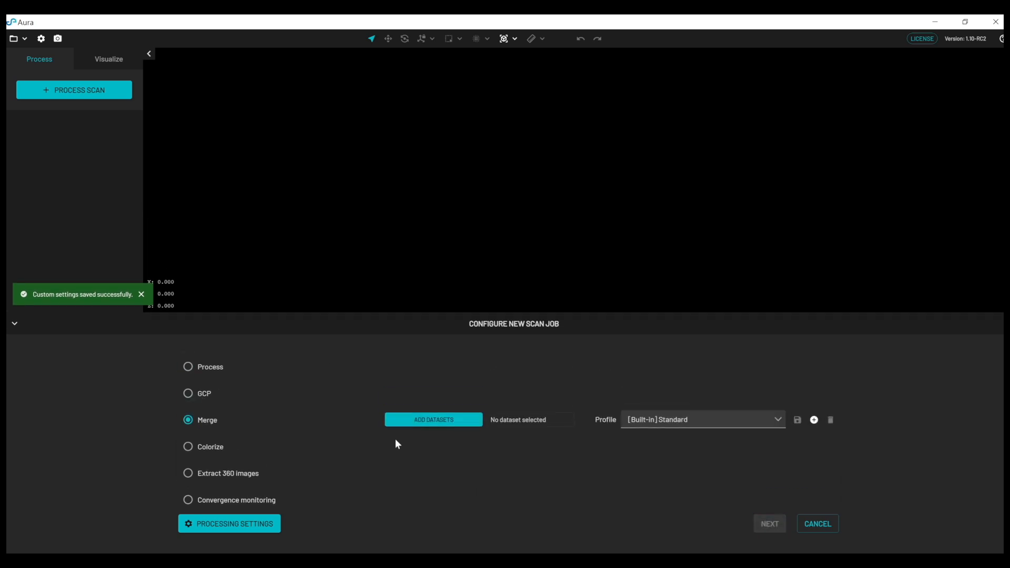
# Add the Vehicle_RTK_01 folder as the first point cloud to merge.
pyautogui.click(434, 419)
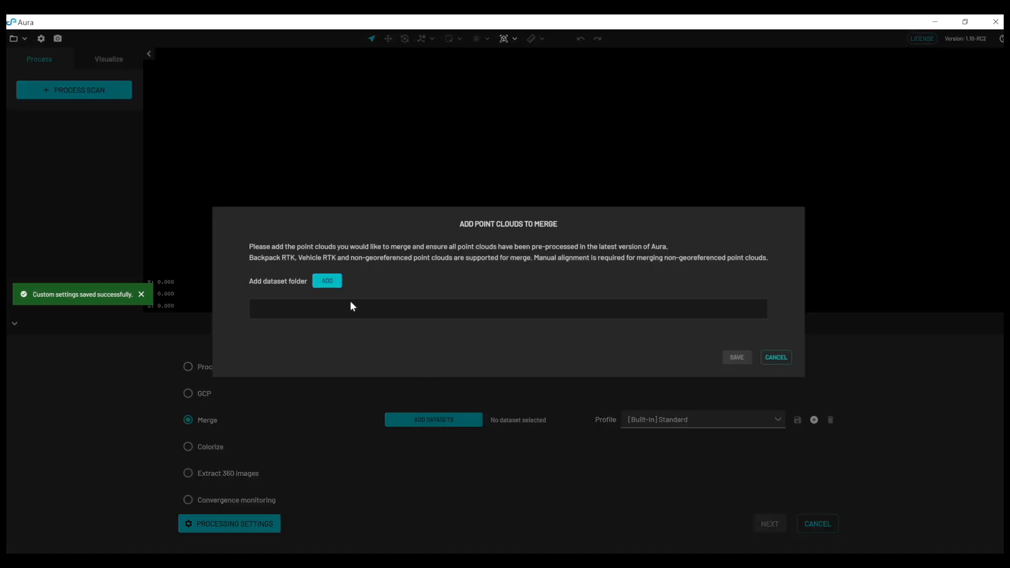
pyautogui.click(326, 281)
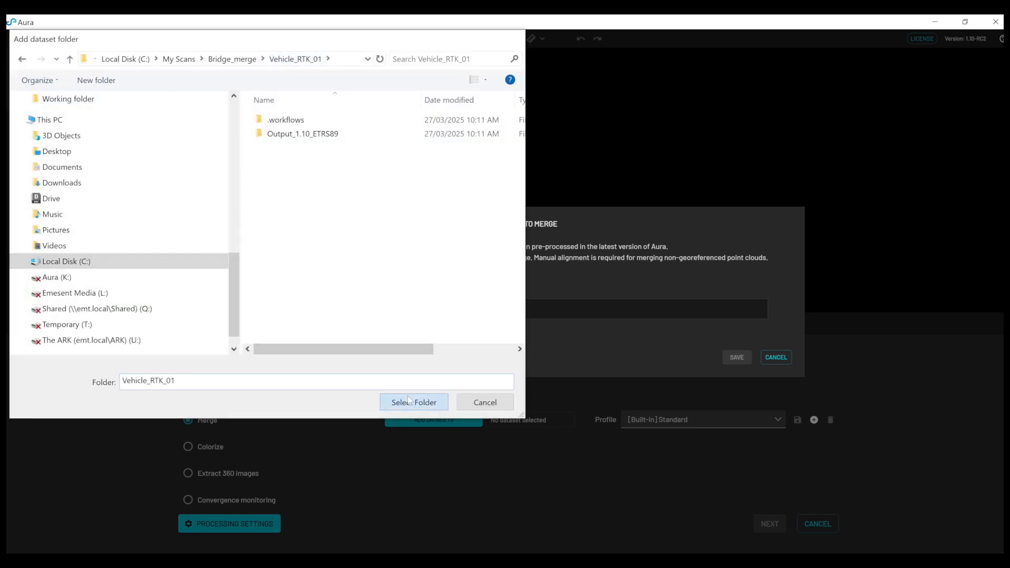
pyautogui.click(414, 402)
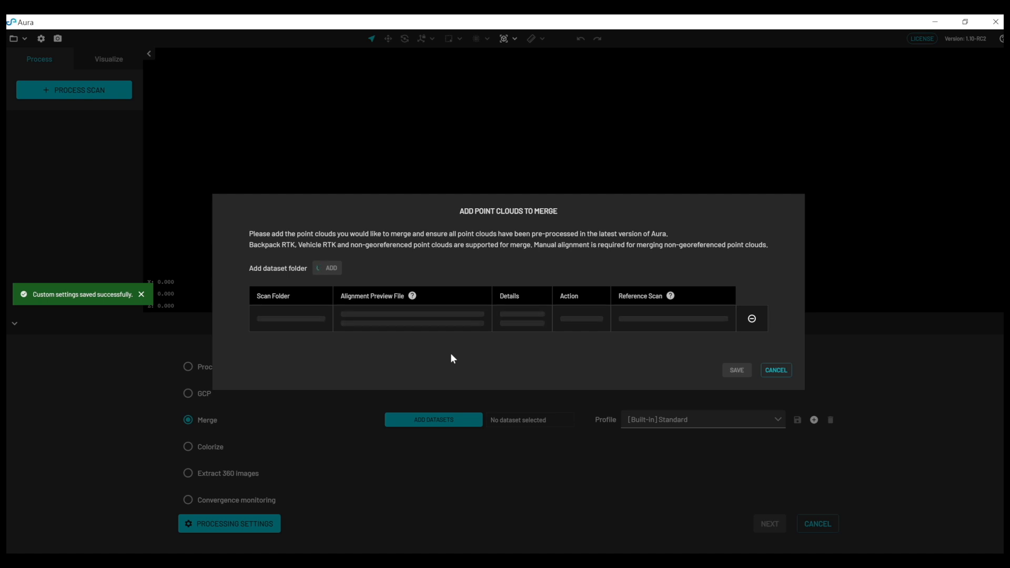
pyautogui.click(328, 268)
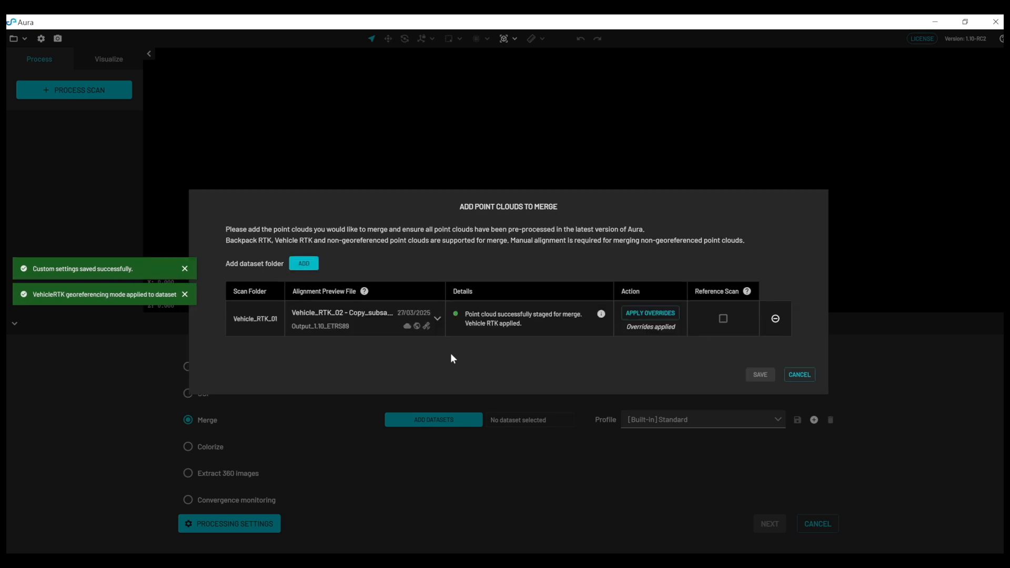
# Add the Backpack_RTK_01 folder as the second point cloud to merge.
pyautogui.click(303, 263)
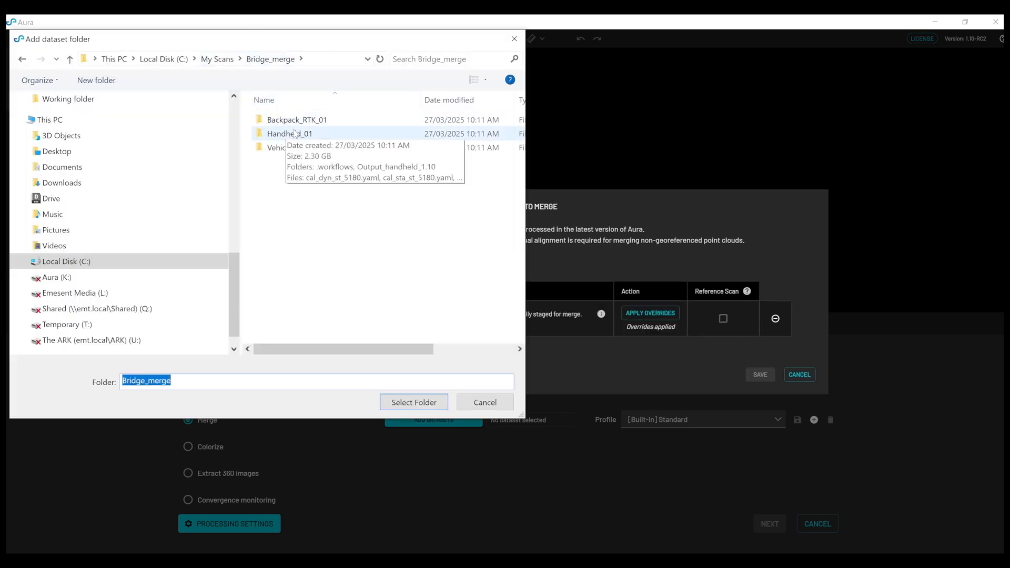
pyautogui.doubleClick(296, 119)
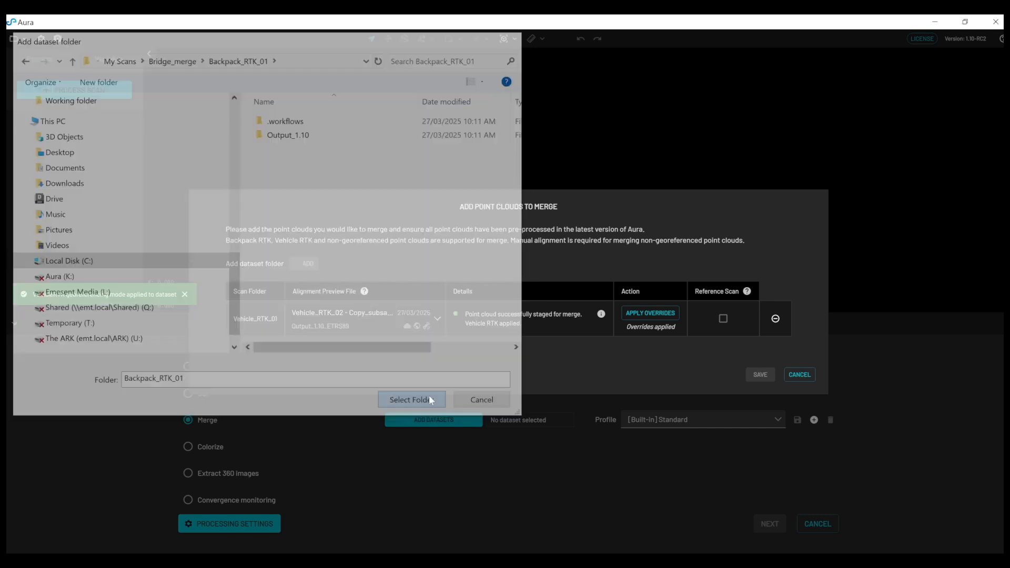
pyautogui.click(411, 400)
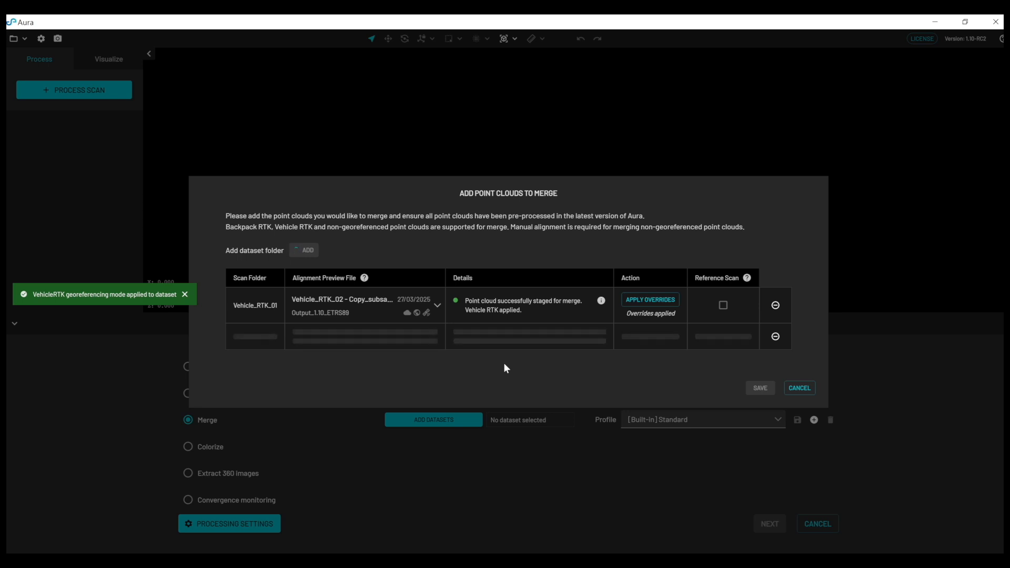
pyautogui.click(303, 250)
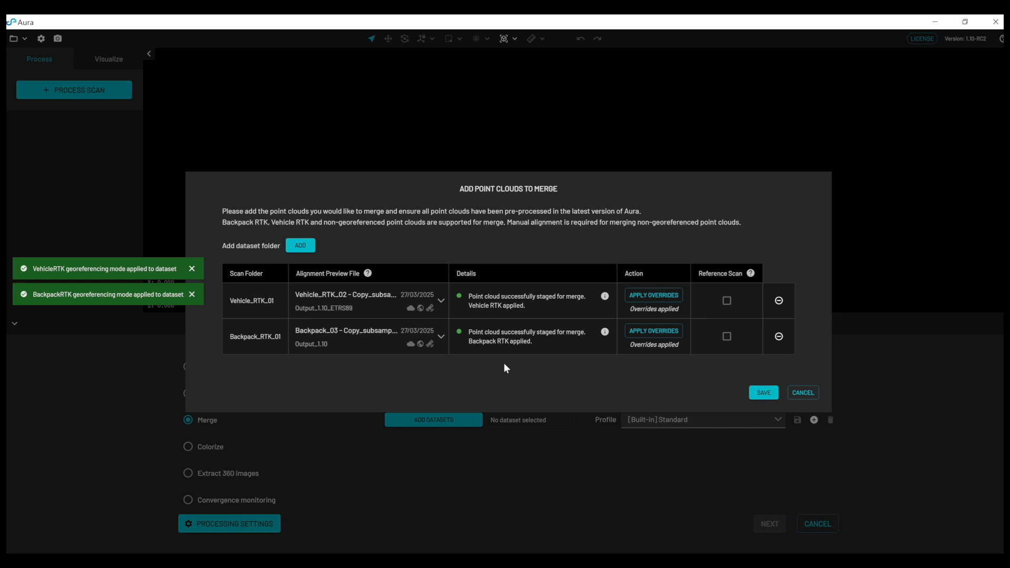
pyautogui.moveTo(594, 349)
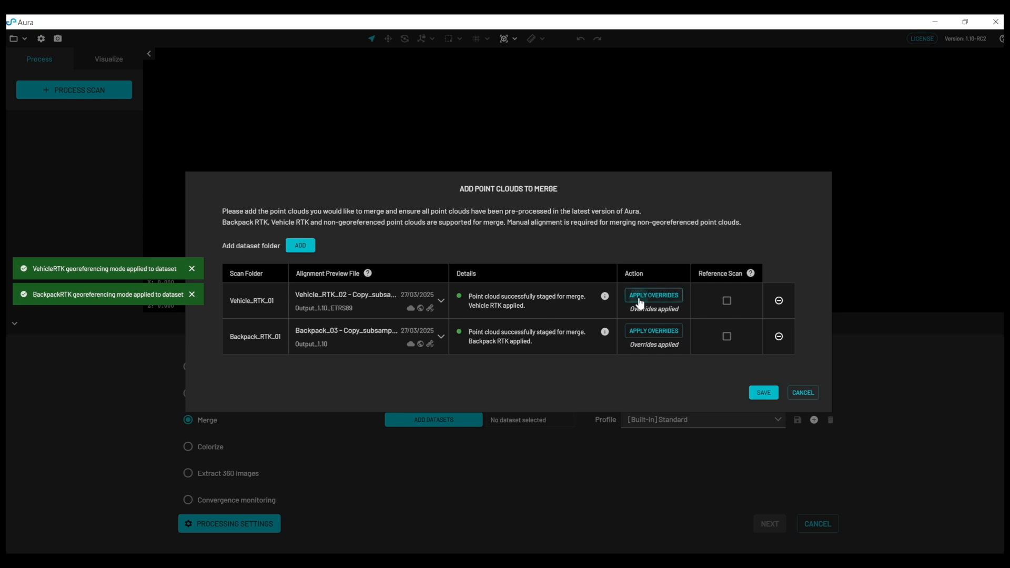
# Save a Vehicle_RTK_01 override with bounding-box exclusion zones of ±1.5 on every axis.
pyautogui.click(652, 295)
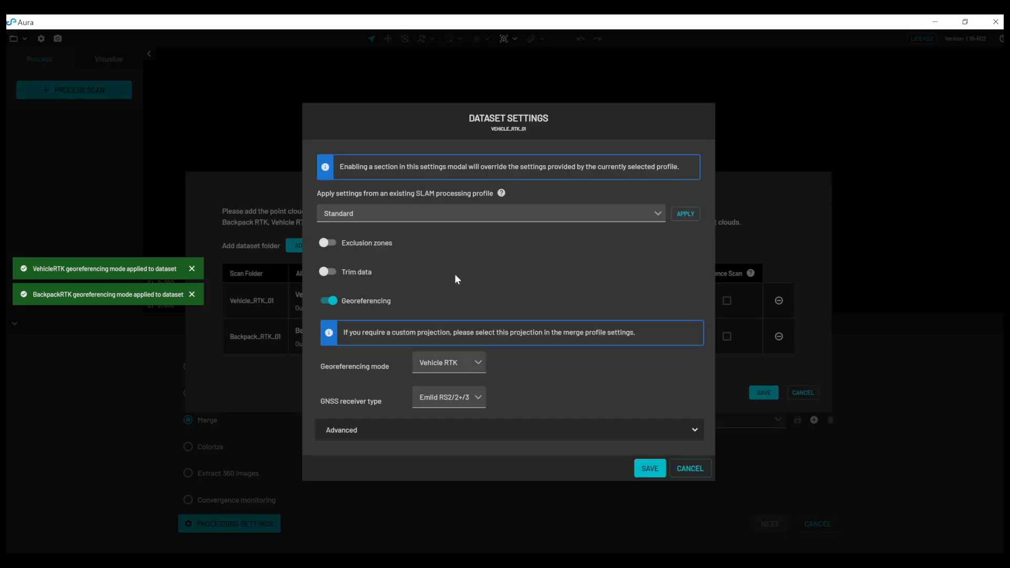
pyautogui.click(326, 243)
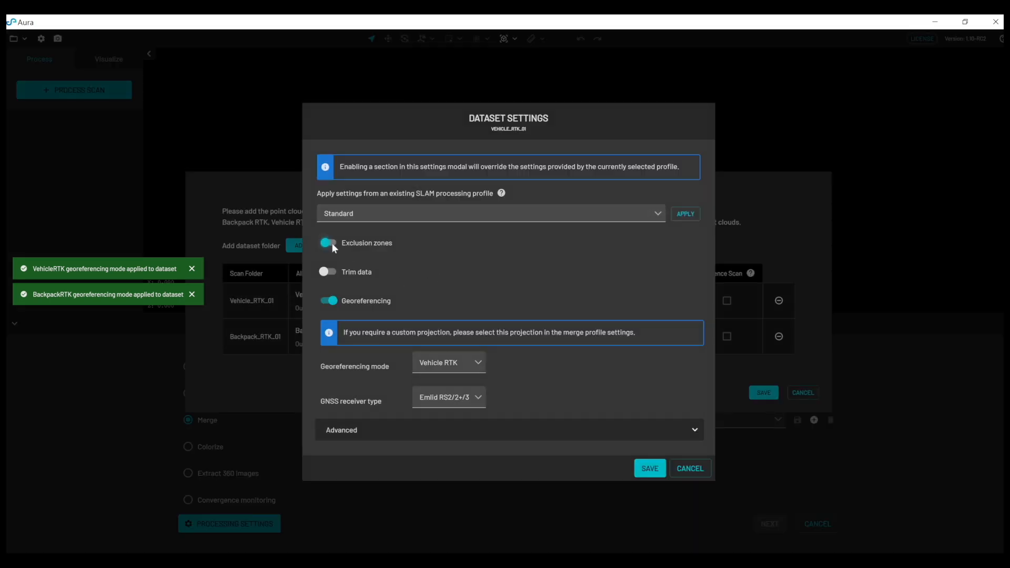
pyautogui.click(327, 242)
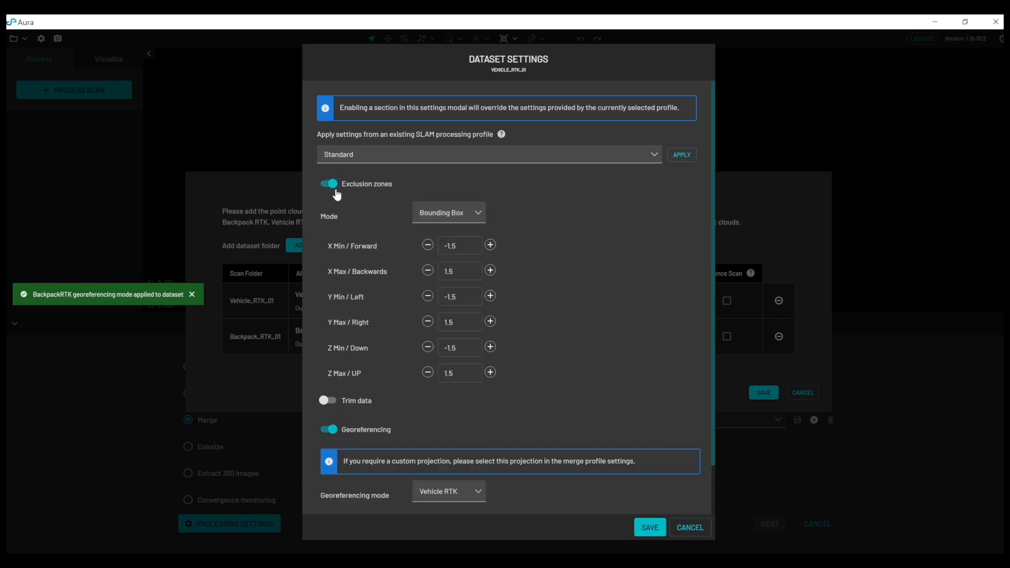
pyautogui.moveTo(362, 194)
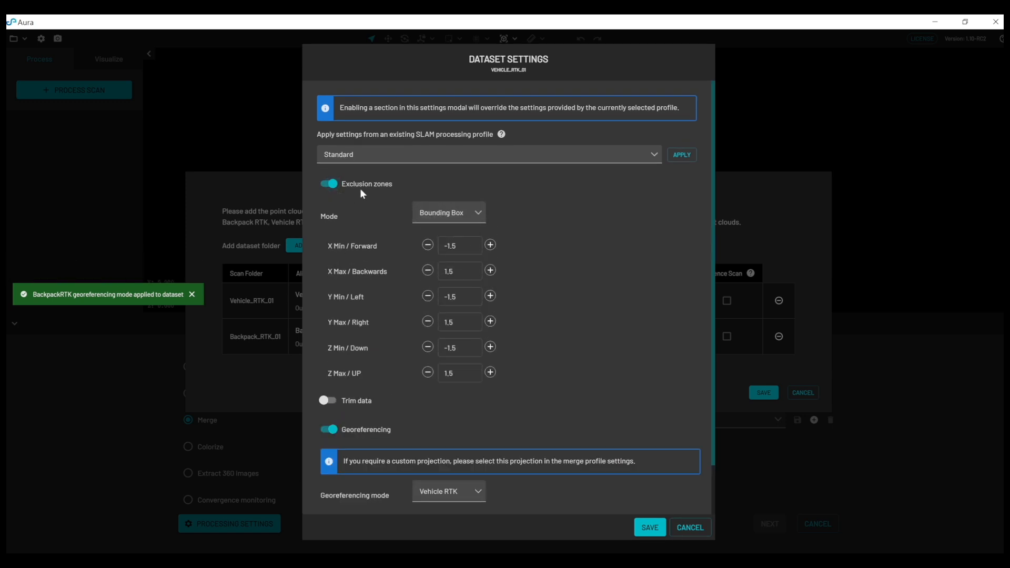
pyautogui.scroll(-3)
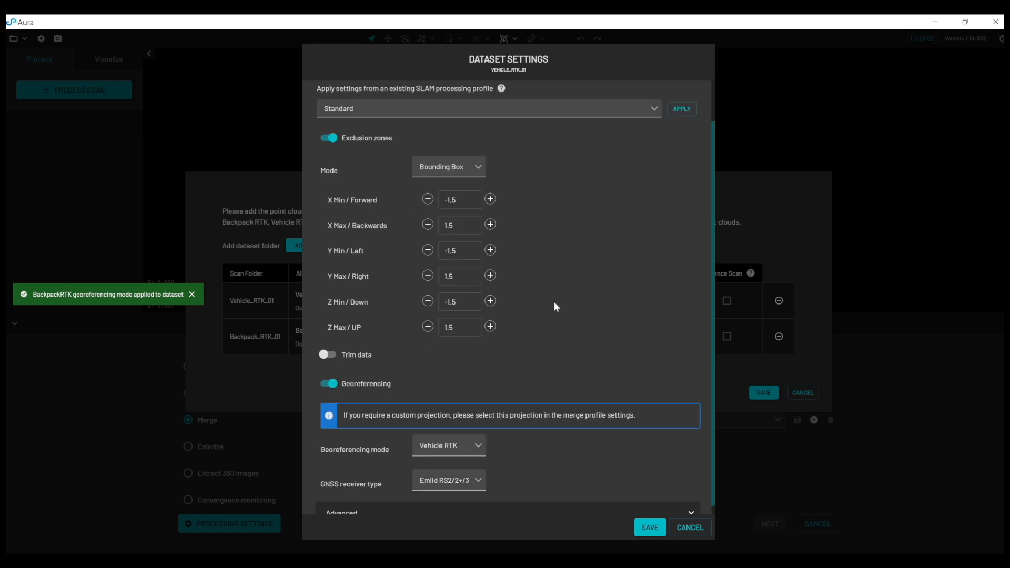
pyautogui.scroll(-3)
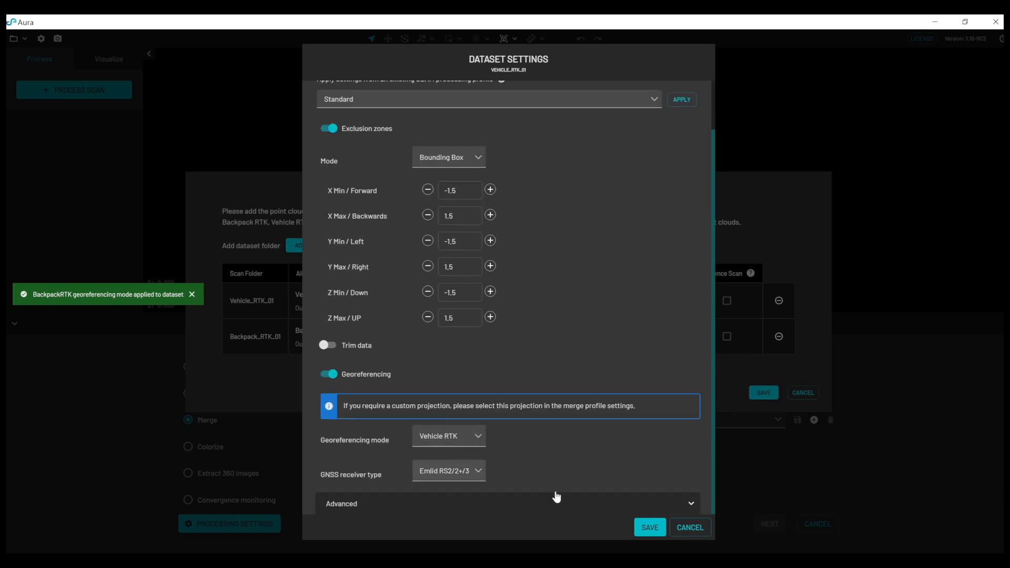
pyautogui.click(649, 527)
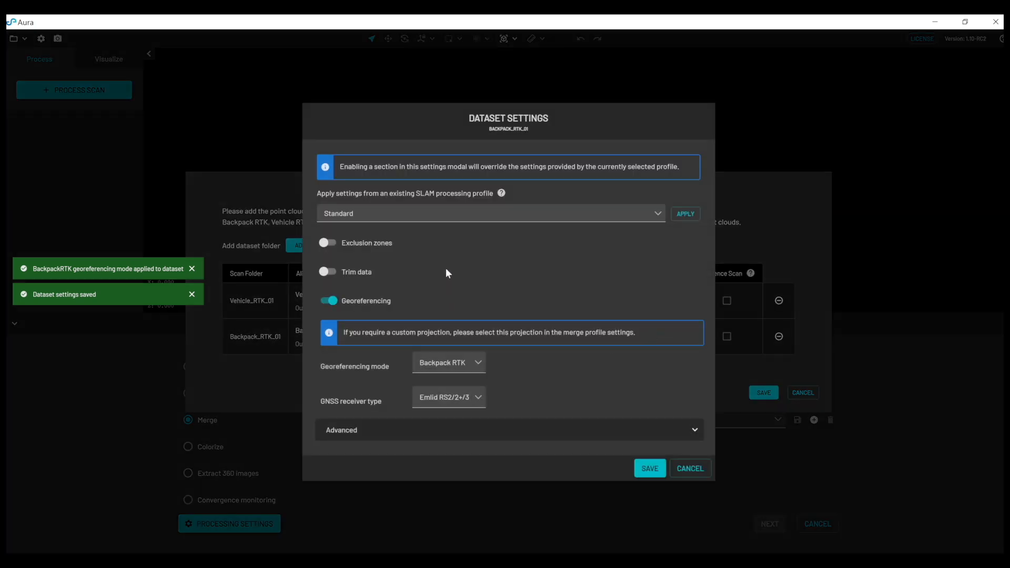
pyautogui.moveTo(467, 360)
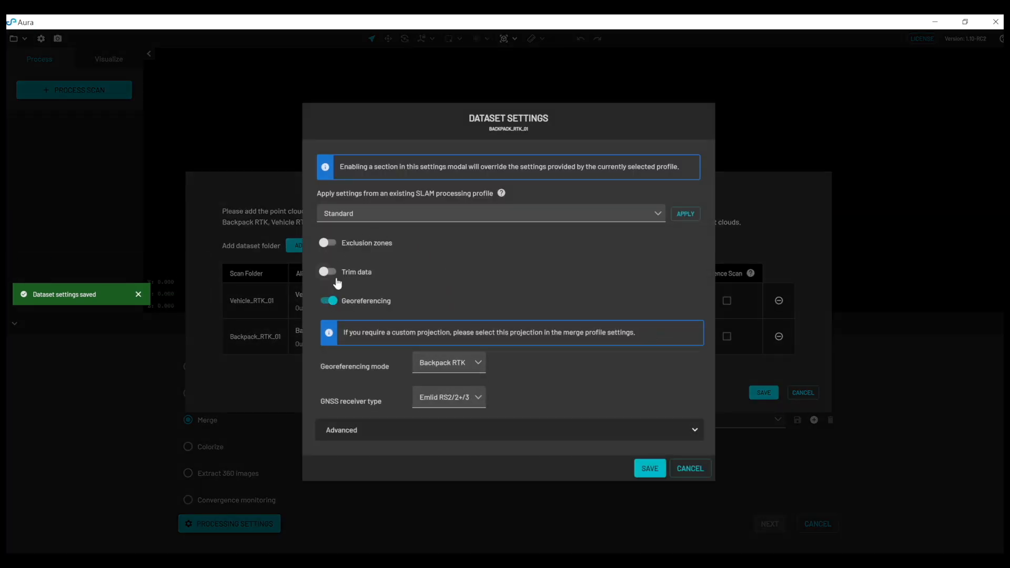
# Try data trimming on Backpack_RTK_01 and turn it back off, keeping Backpack RTK georeferencing.
pyautogui.click(329, 271)
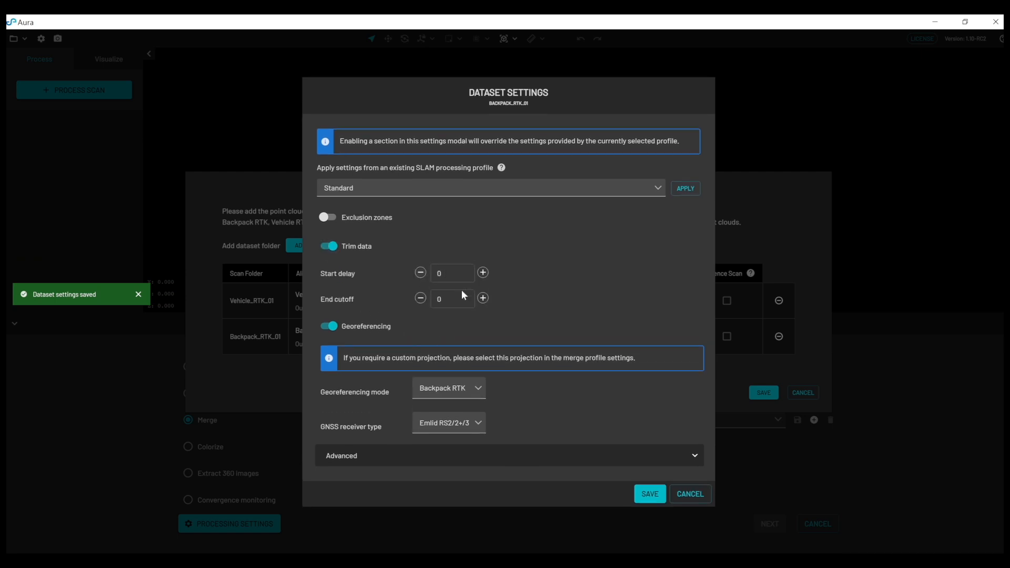
pyautogui.click(328, 246)
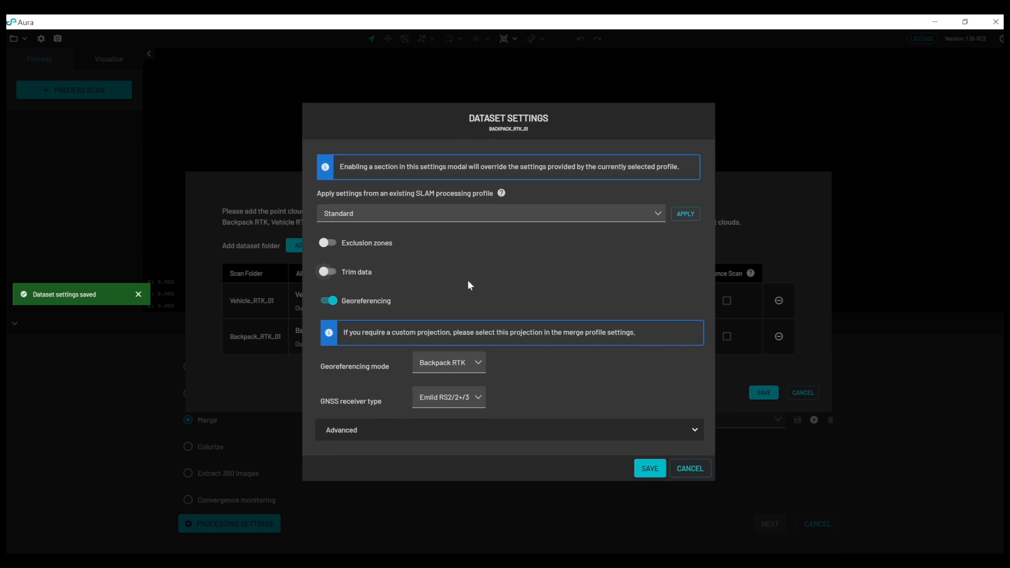
pyautogui.moveTo(665, 483)
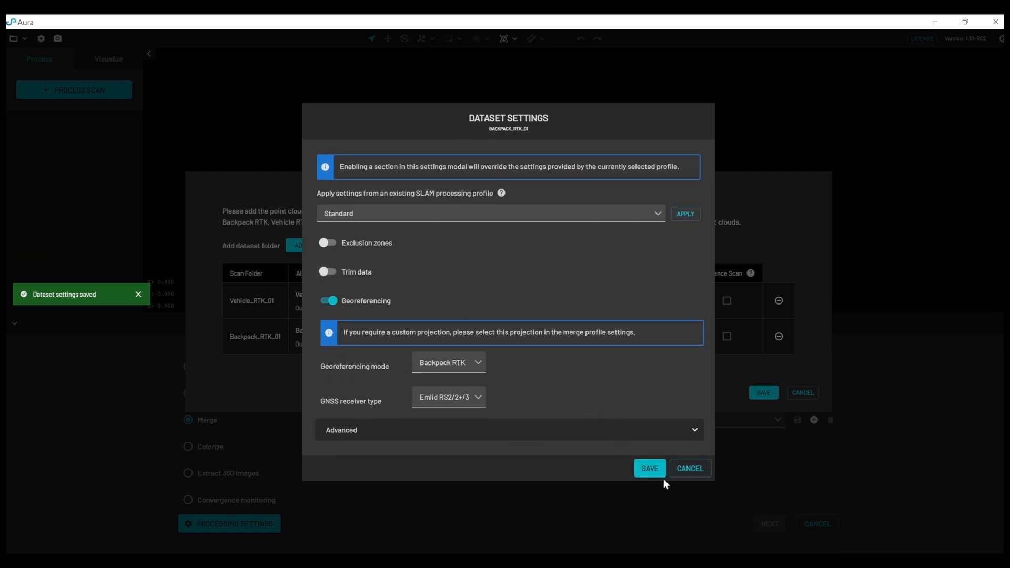
# Save the backpack dataset settings and confirm both staged datasets for the merge.
pyautogui.click(649, 468)
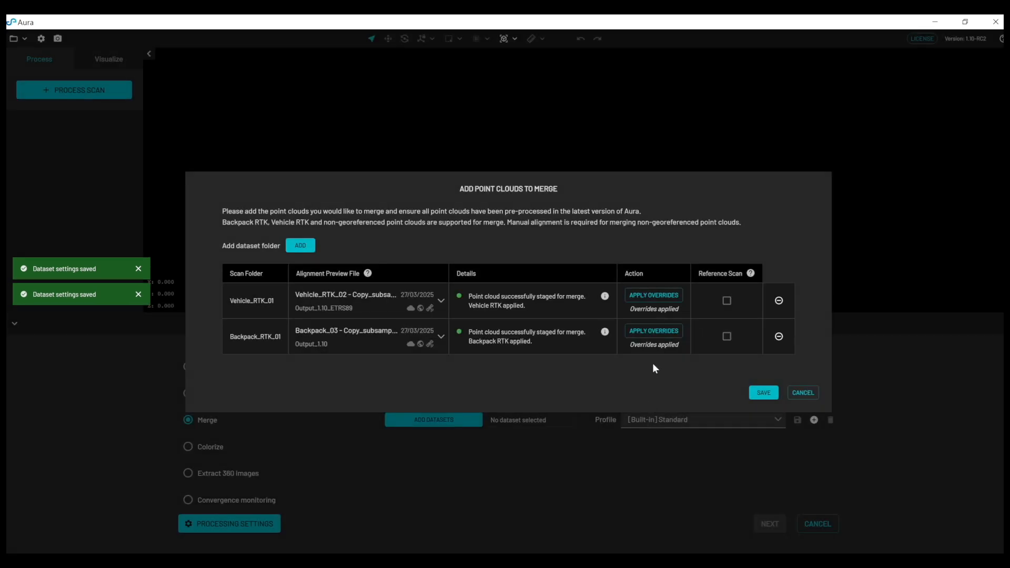
pyautogui.moveTo(727, 338)
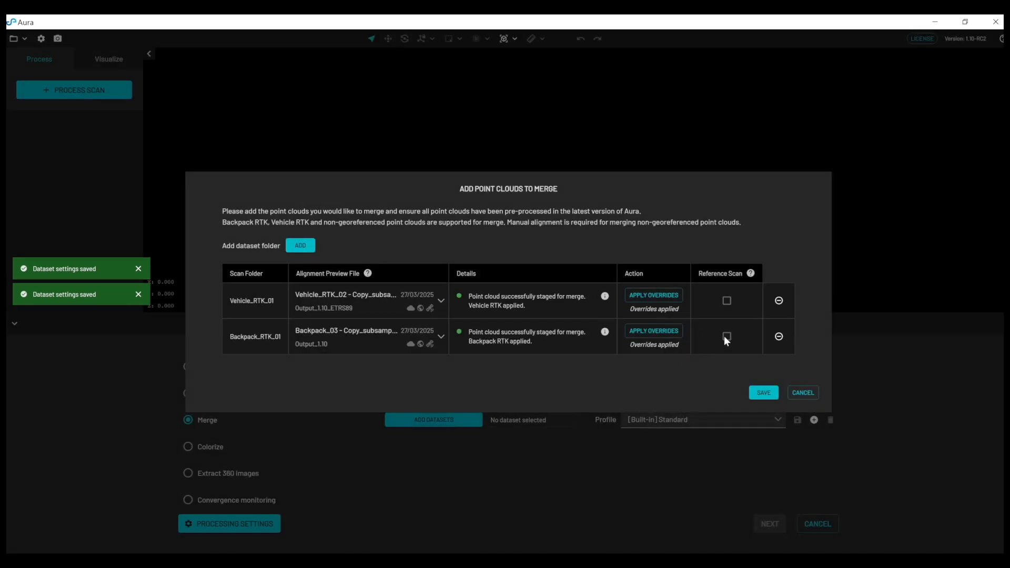
pyautogui.moveTo(742, 330)
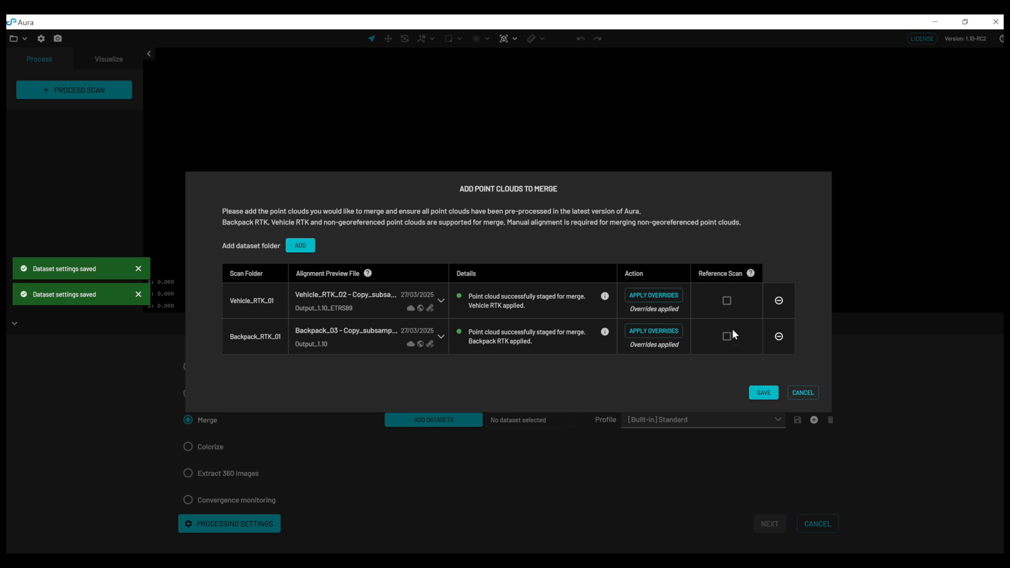
pyautogui.moveTo(731, 309)
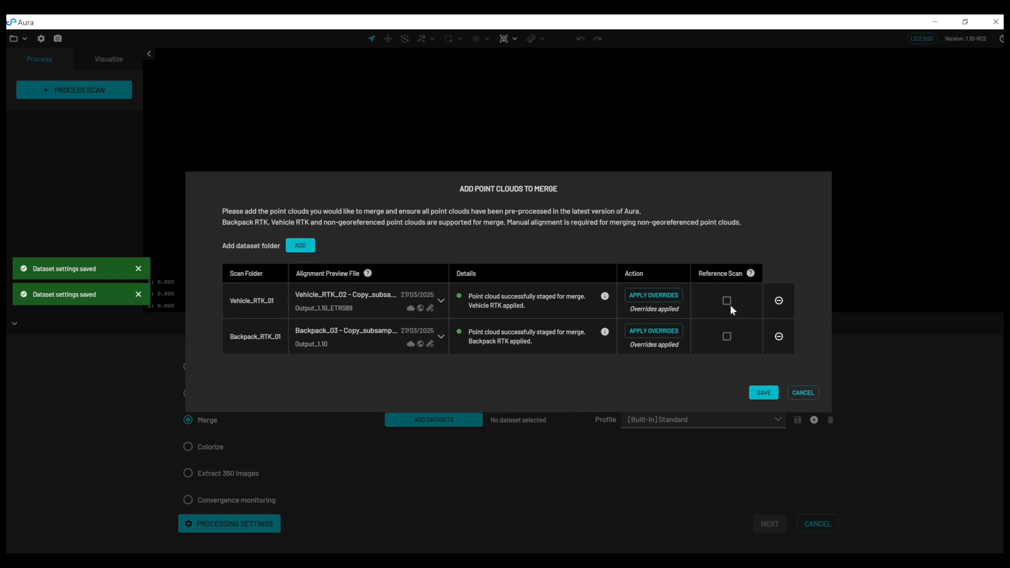
pyautogui.moveTo(766, 406)
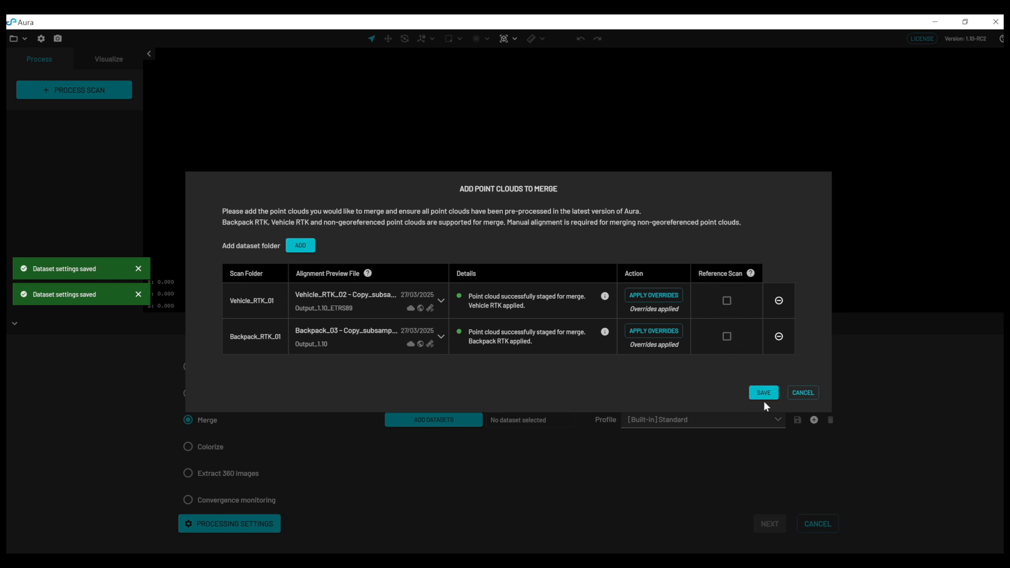
pyautogui.click(763, 392)
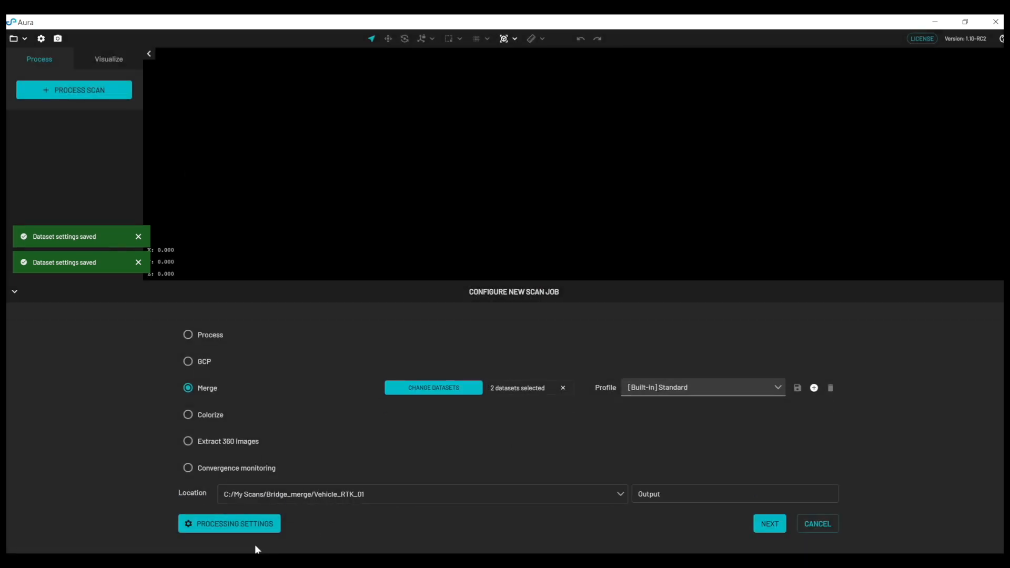
# Set base CRS EPSG:4258 - ETRS89 with reprojection to EPSG:3006 - SWEREF99 TM and RH2000 height.
pyautogui.click(228, 522)
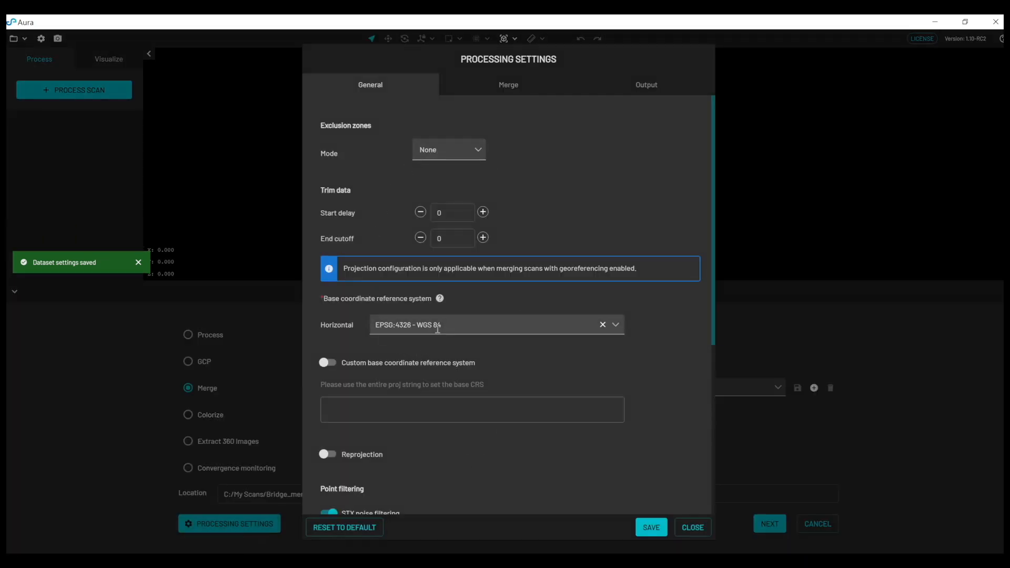
pyautogui.write('EPSG:4258 - ETRS89')
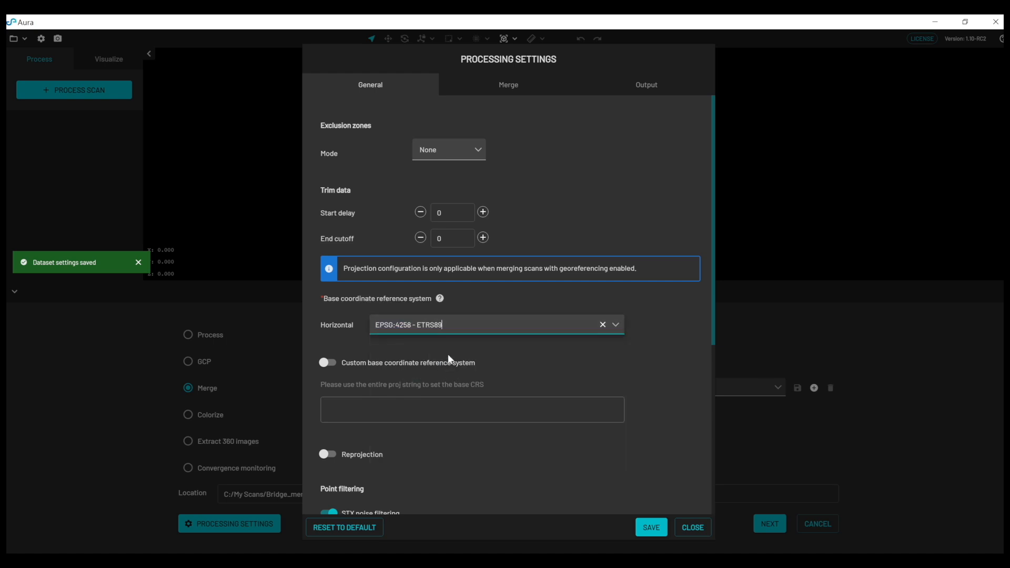
pyautogui.scroll(-3)
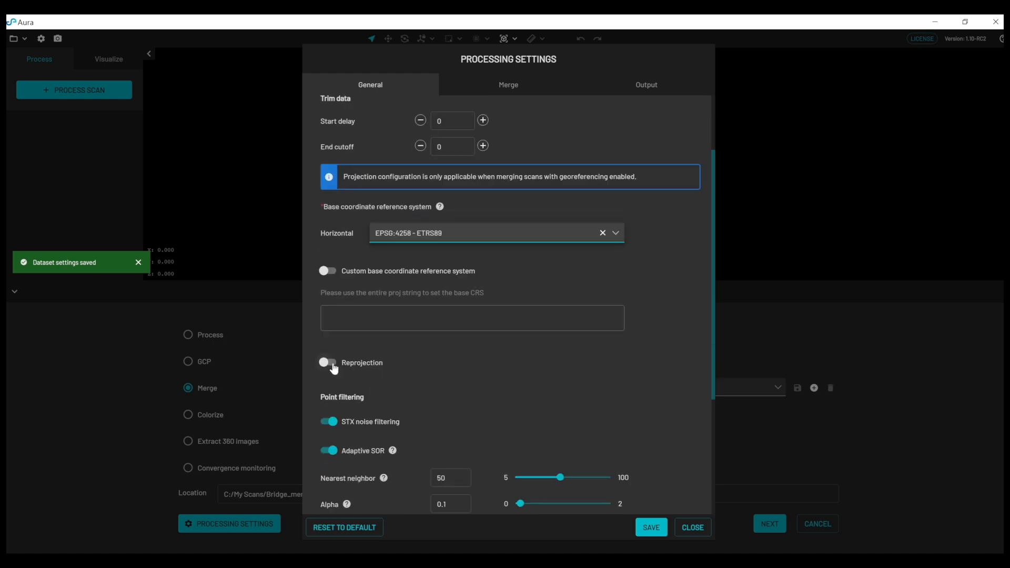
pyautogui.click(327, 362)
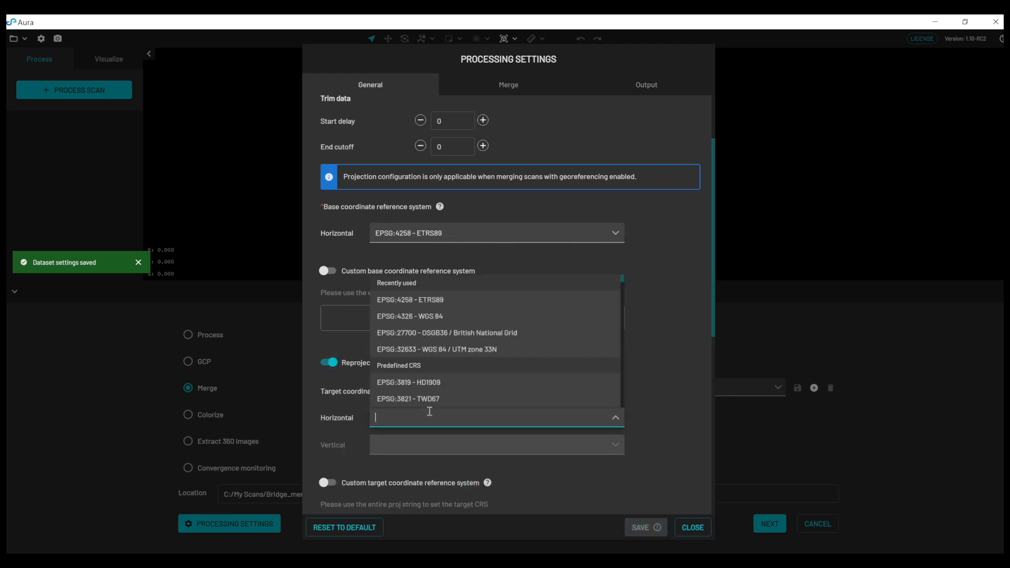
pyautogui.write('3006')
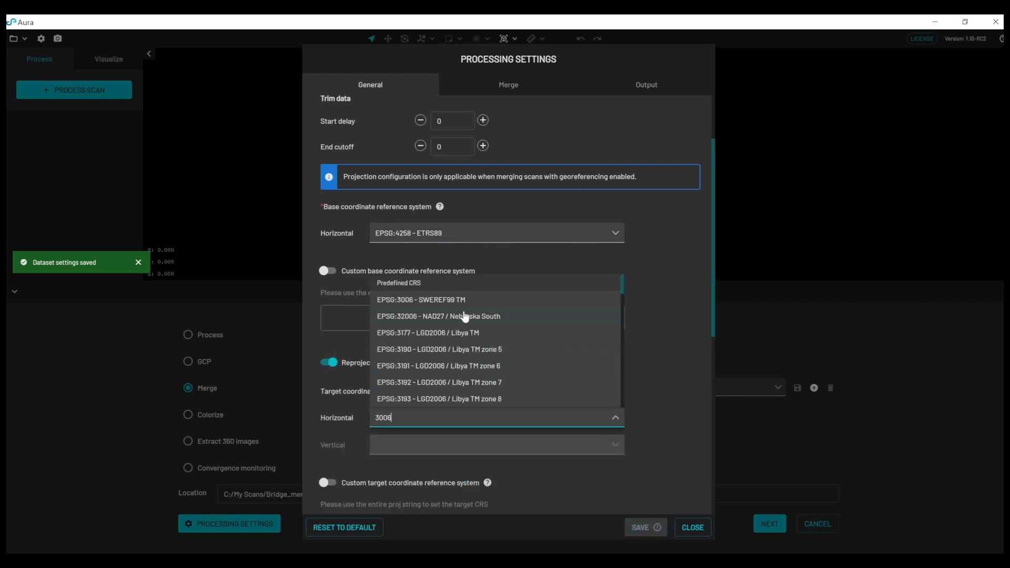
pyautogui.click(420, 299)
pyautogui.write('rh')
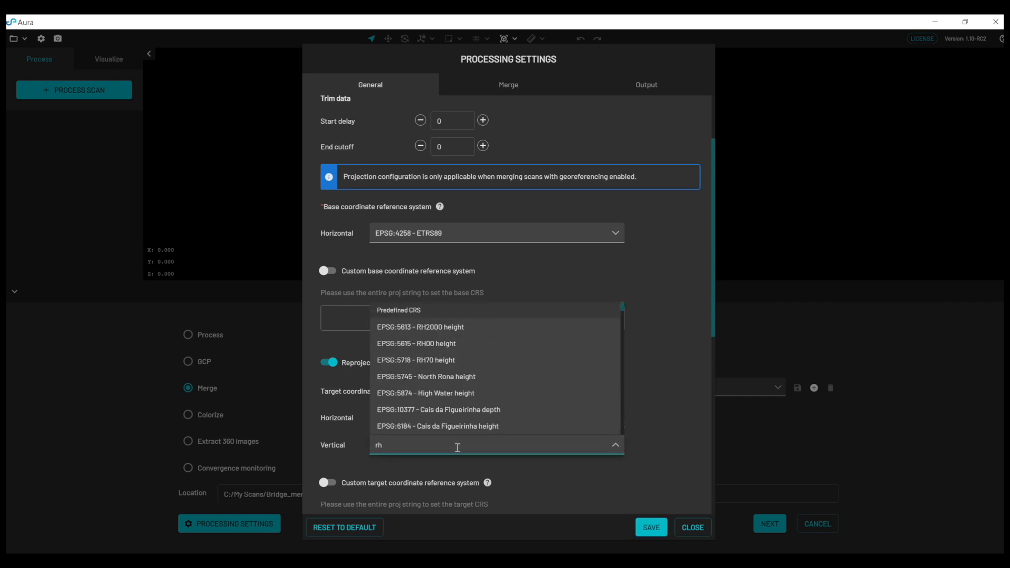
pyautogui.click(418, 326)
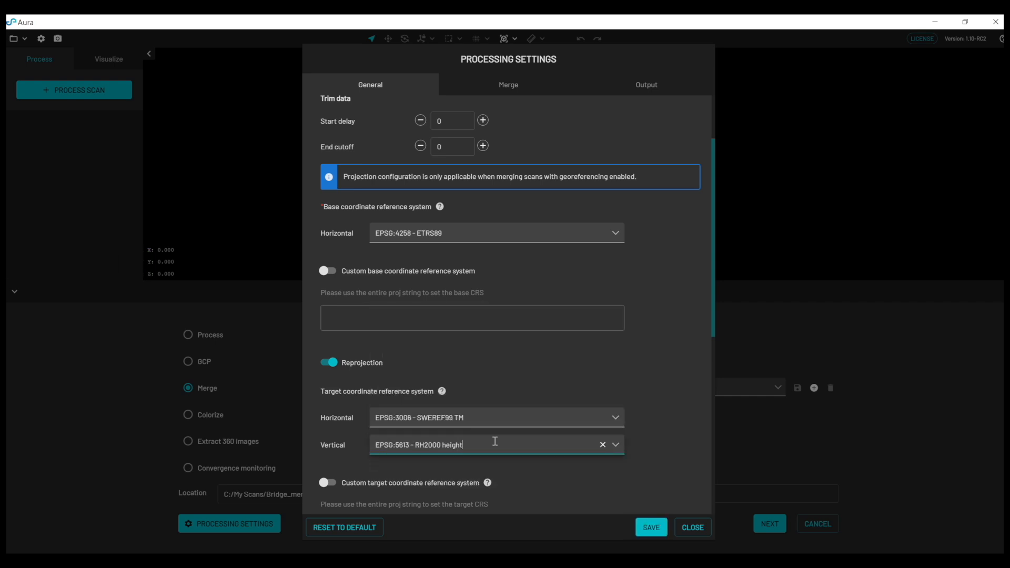
# Save the Custom profile, continue to alignment and reopen the point cloud list.
pyautogui.click(650, 526)
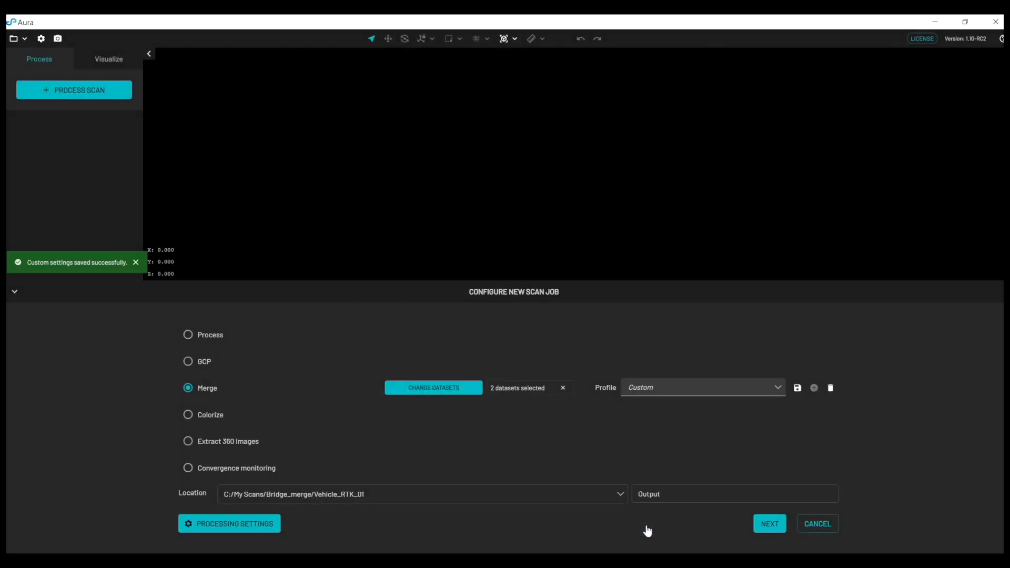
pyautogui.moveTo(517, 387)
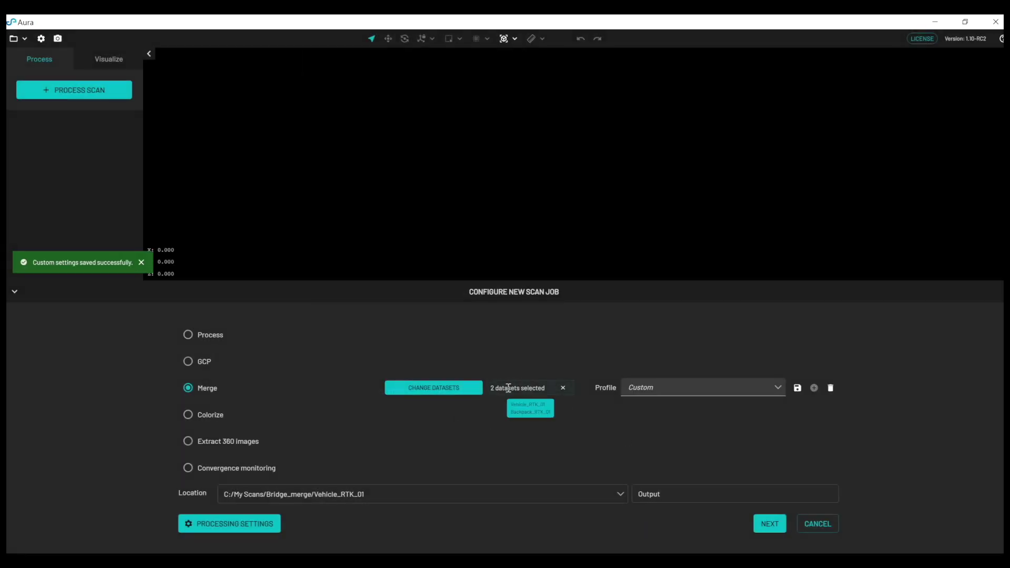
pyautogui.moveTo(717, 520)
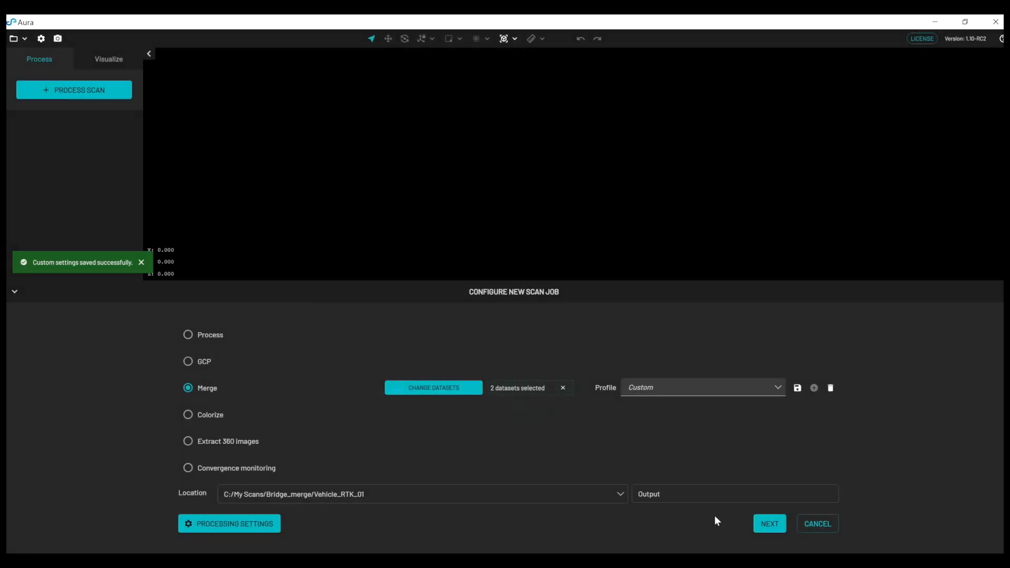
pyautogui.click(769, 523)
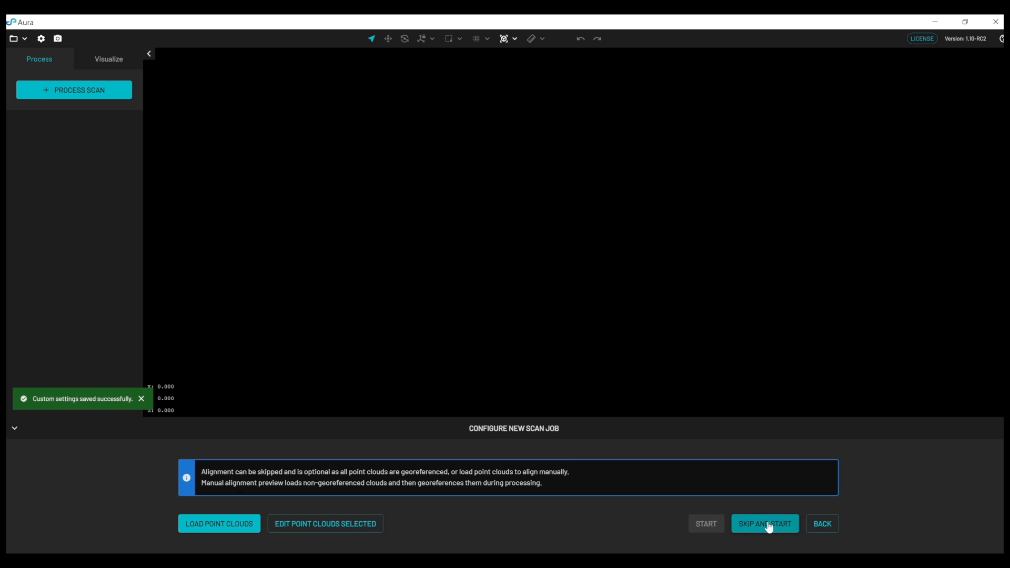
pyautogui.moveTo(603, 487)
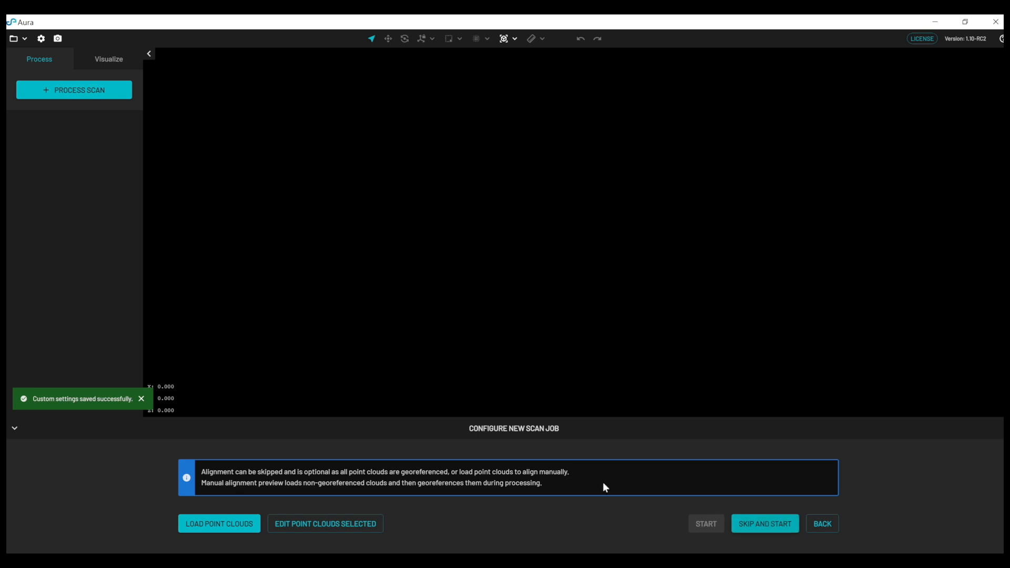
pyautogui.click(218, 523)
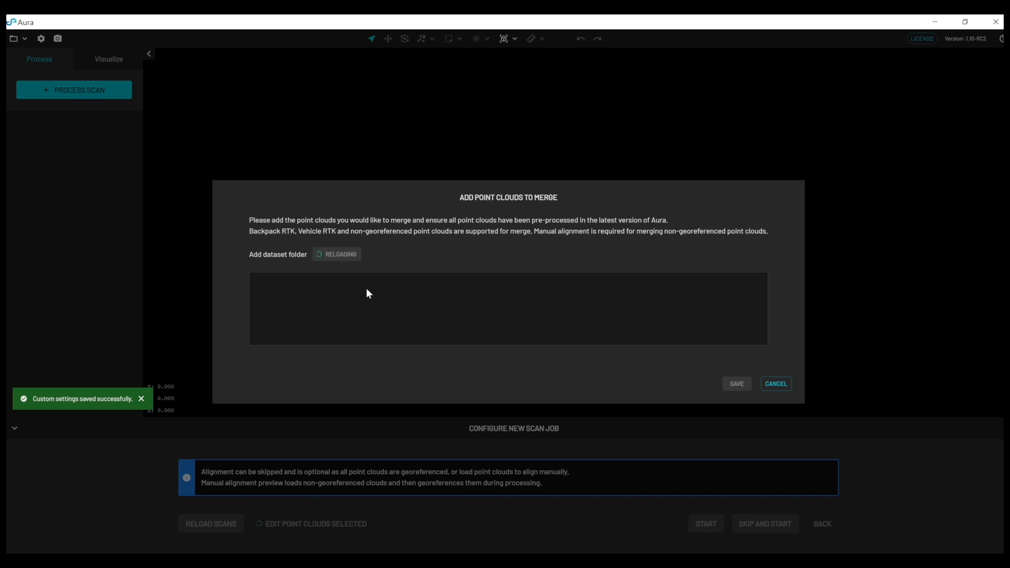
# Add the Handheld_01 scan folder and save the three staged datasets.
pyautogui.click(340, 253)
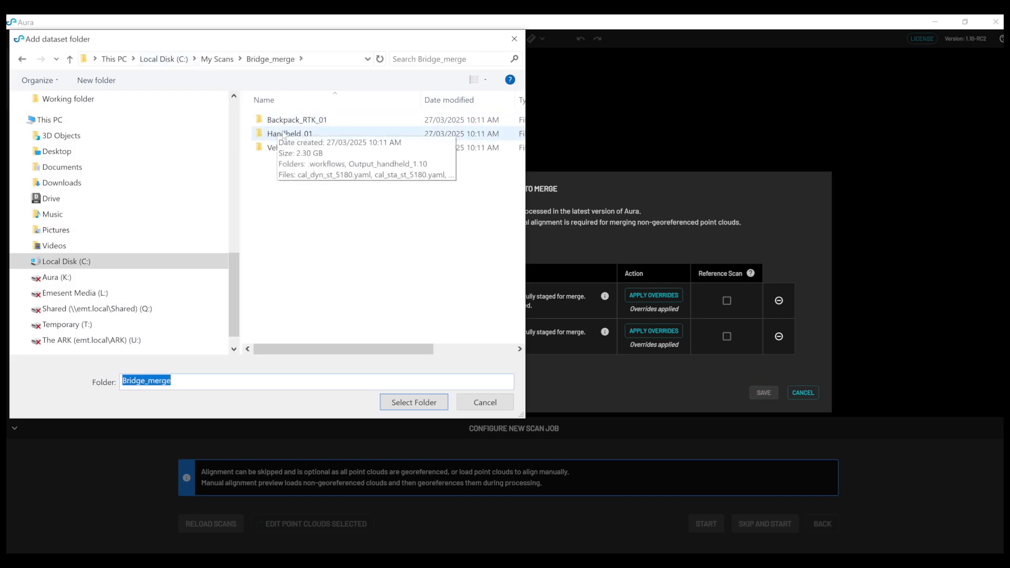
pyautogui.click(414, 402)
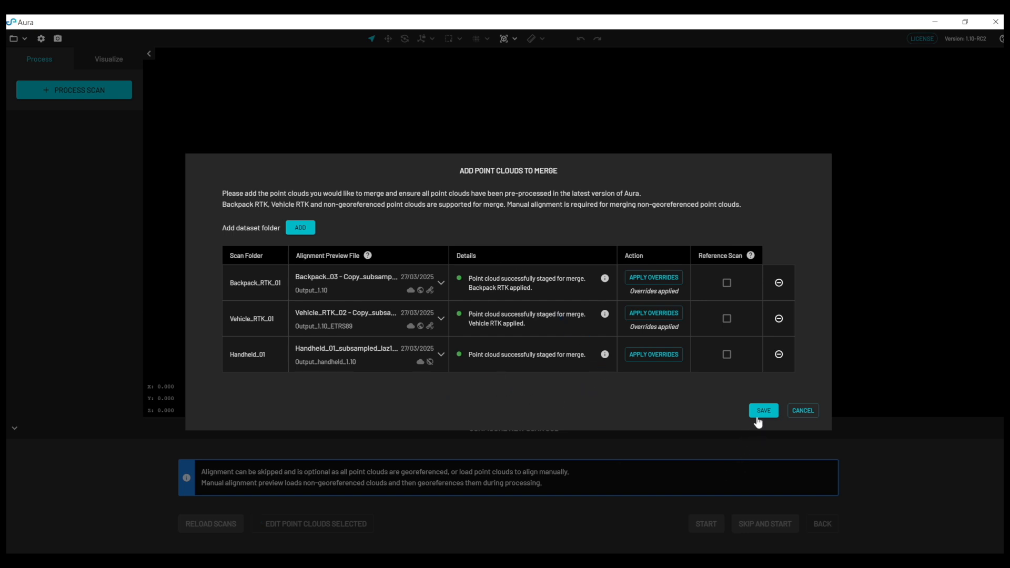
pyautogui.click(763, 410)
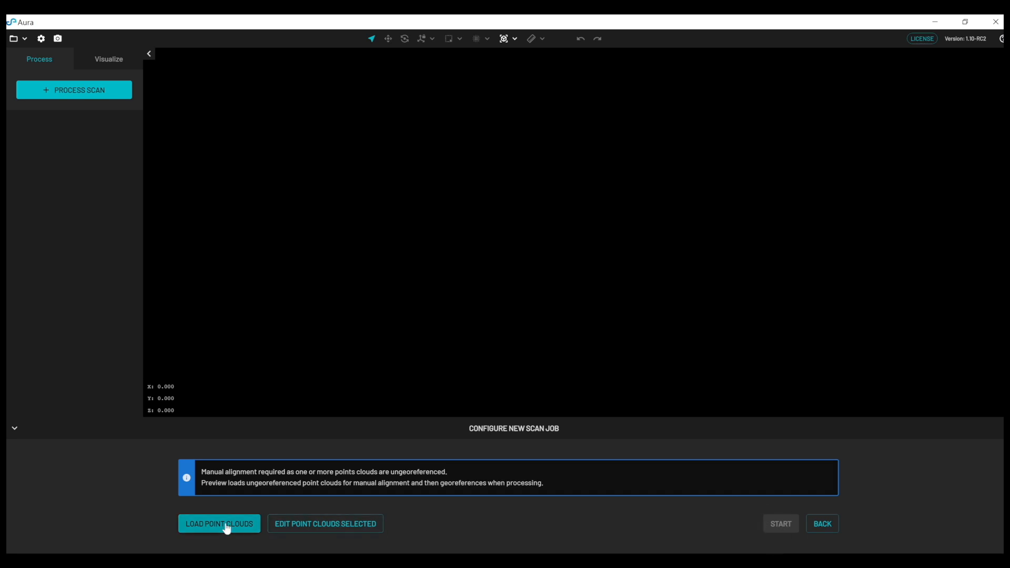
# Load the vehicle, backpack and handheld clouds and review their overlap along the bridge.
pyautogui.click(219, 523)
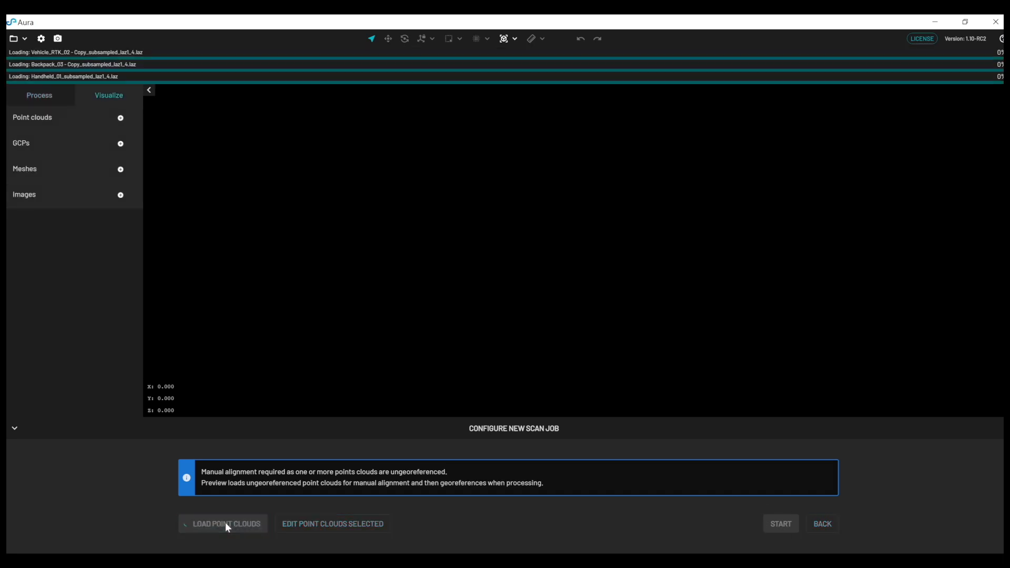
pyautogui.click(14, 428)
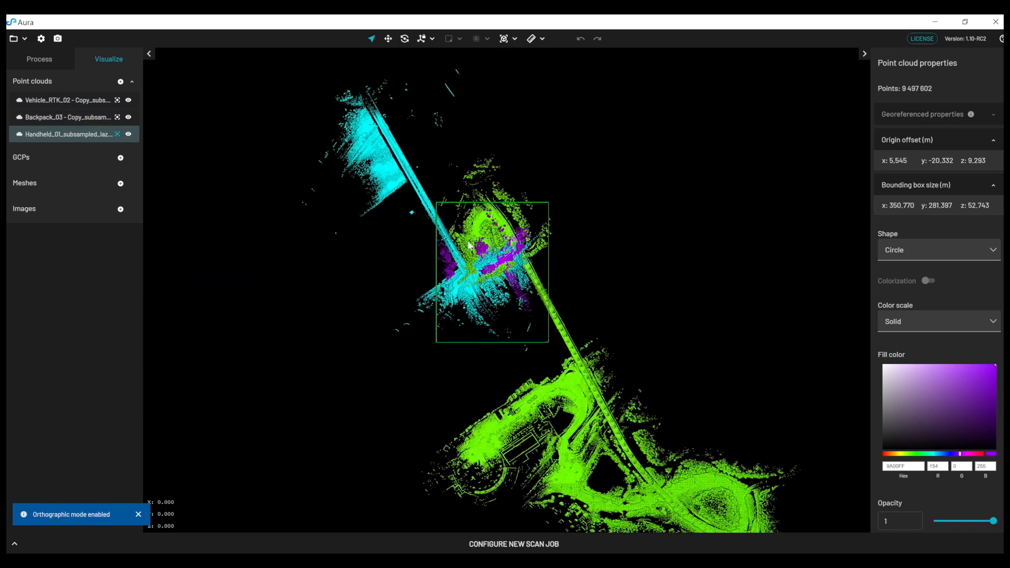
pyautogui.scroll(3)
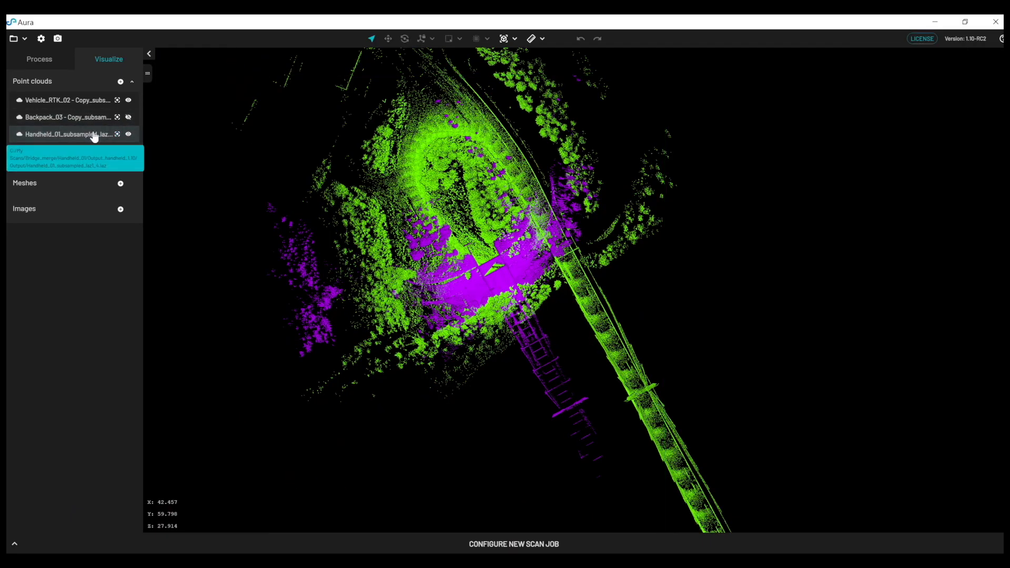
pyautogui.click(68, 134)
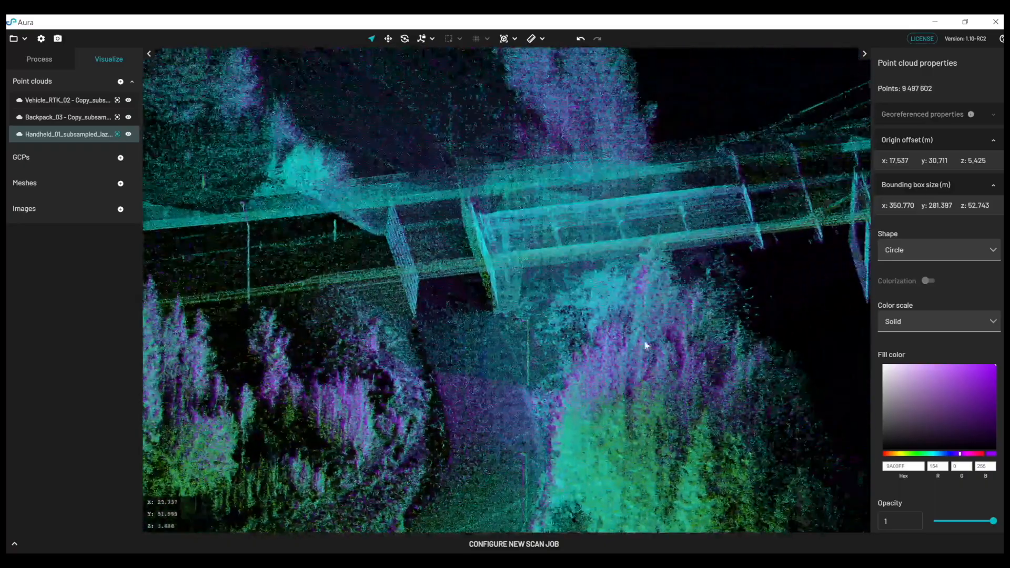
pyautogui.click(513, 543)
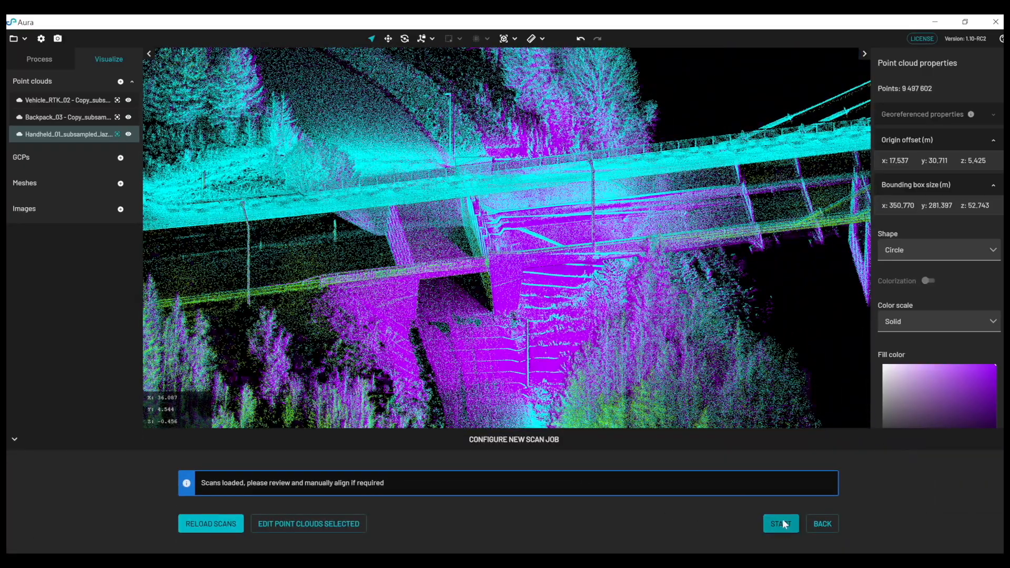
pyautogui.click(779, 523)
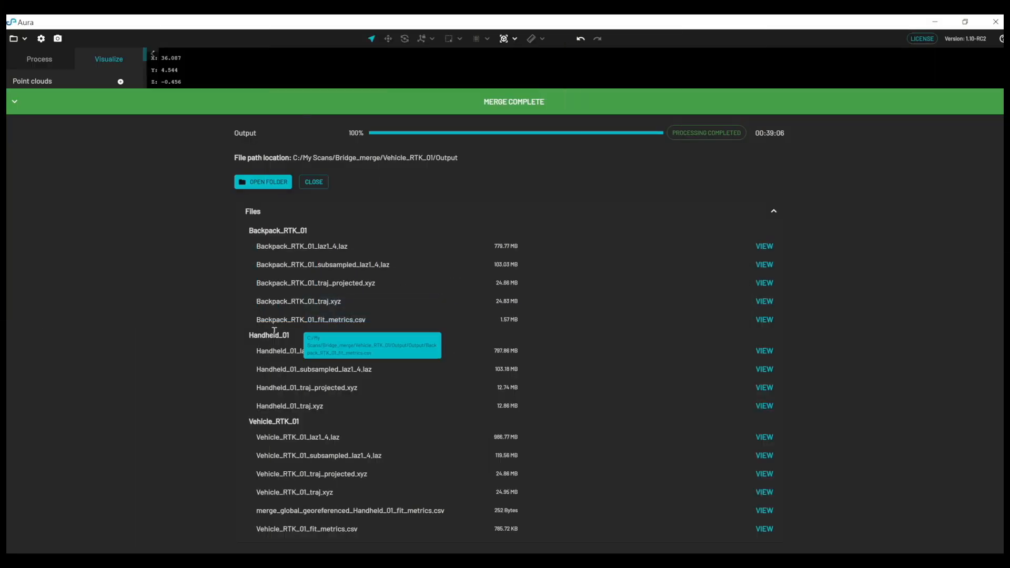
pyautogui.moveTo(332, 530)
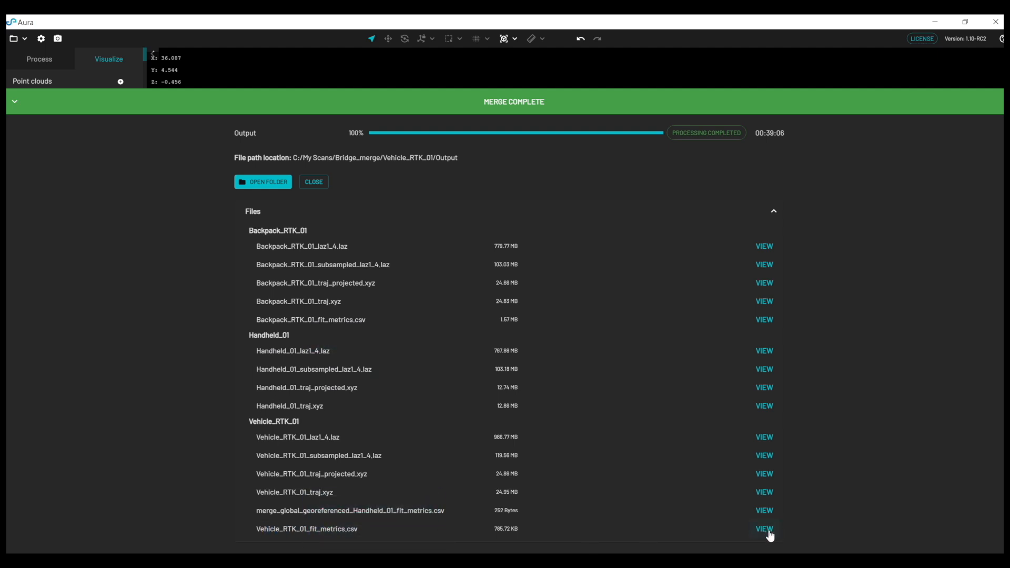
pyautogui.click(764, 529)
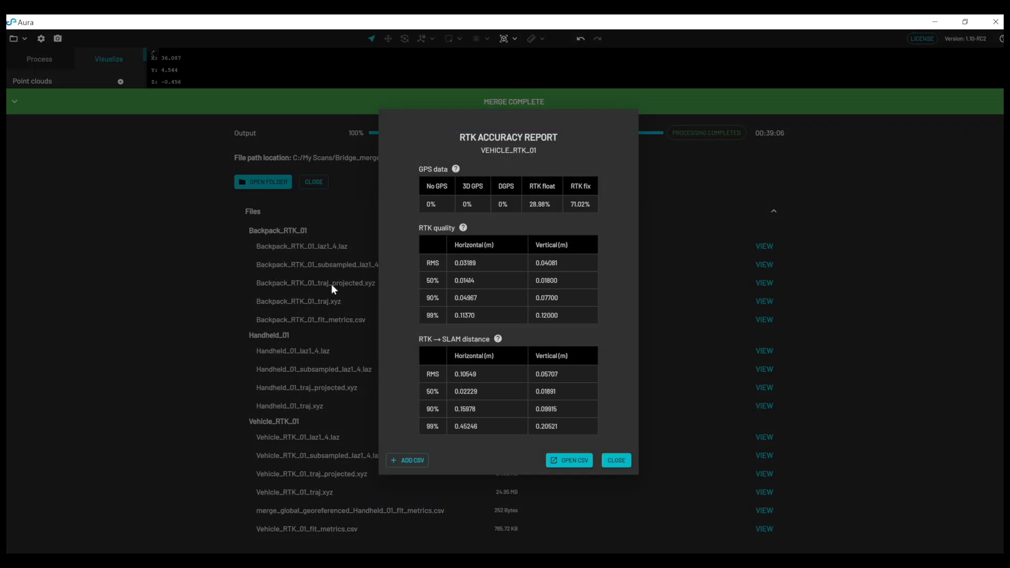
pyautogui.moveTo(412, 463)
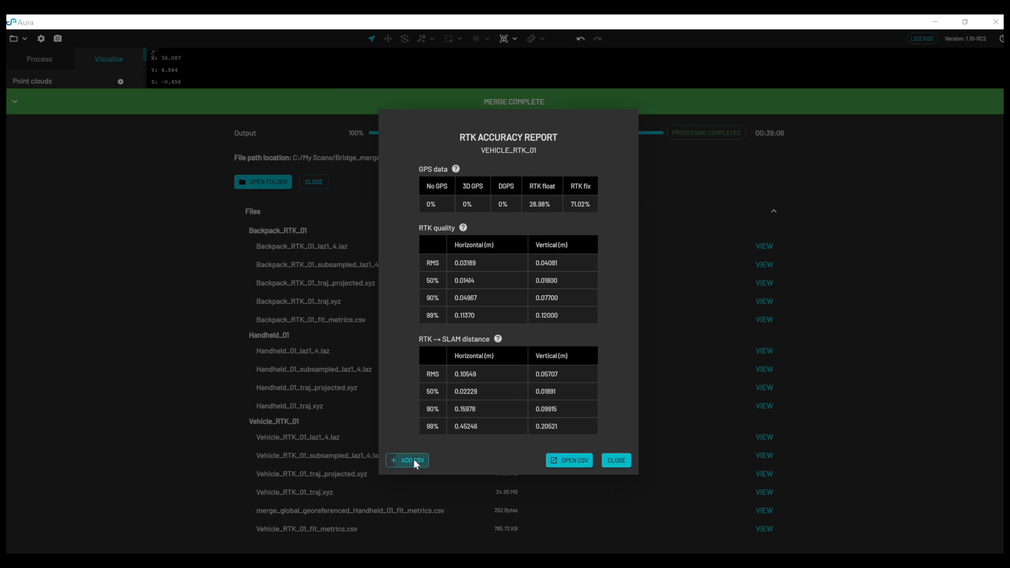
pyautogui.click(408, 459)
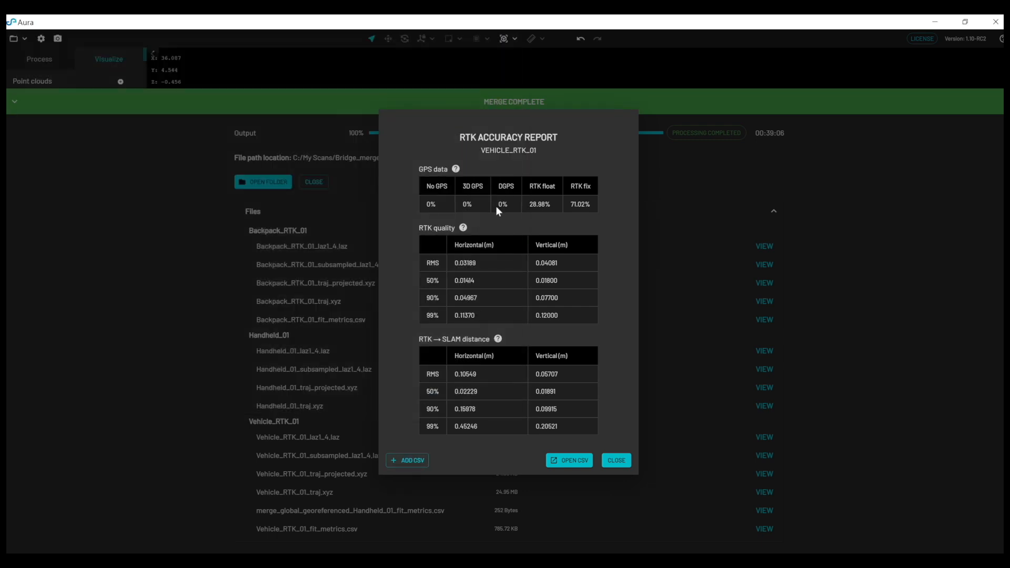
pyautogui.click(406, 460)
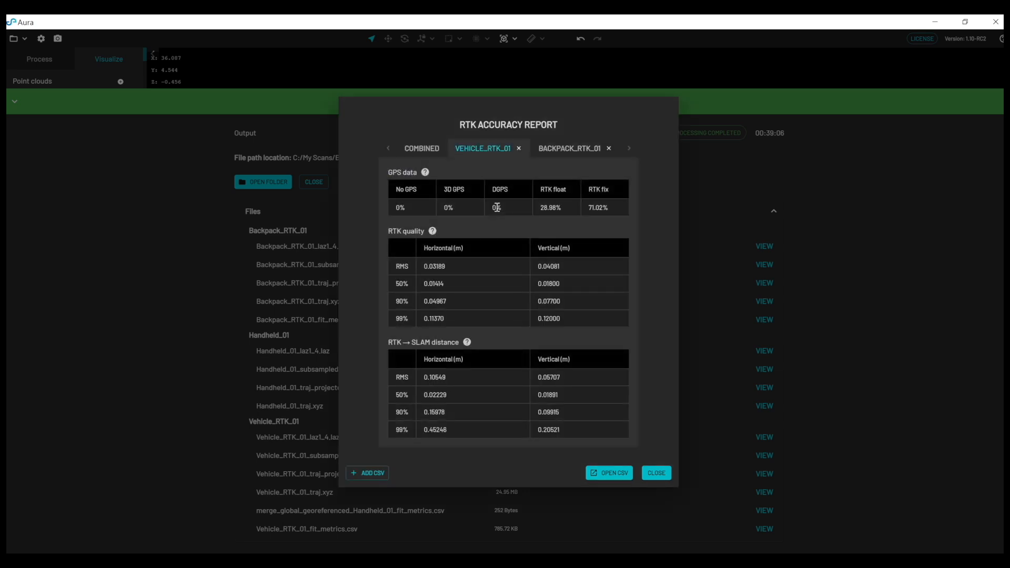
pyautogui.click(421, 148)
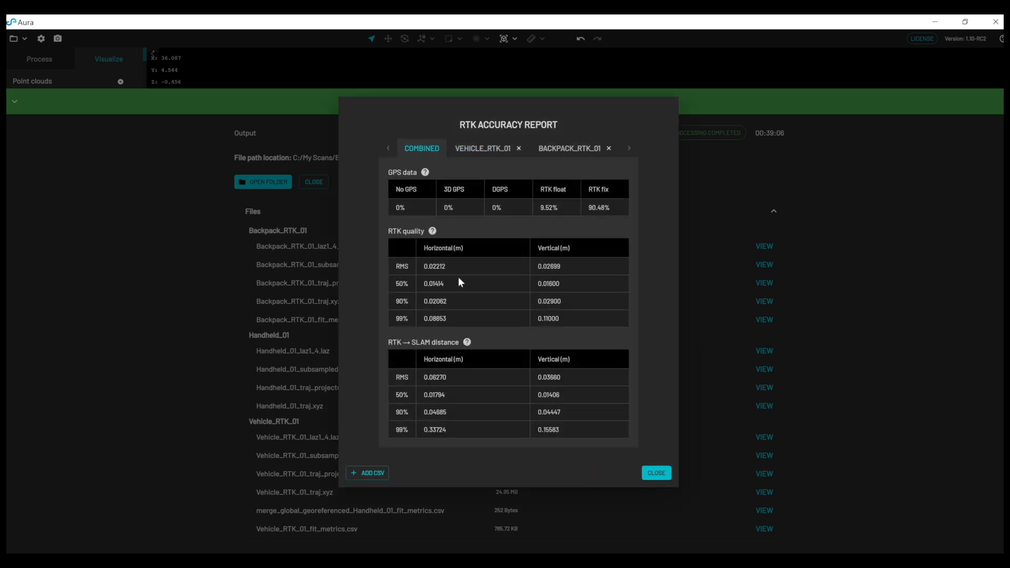
pyautogui.moveTo(416, 155)
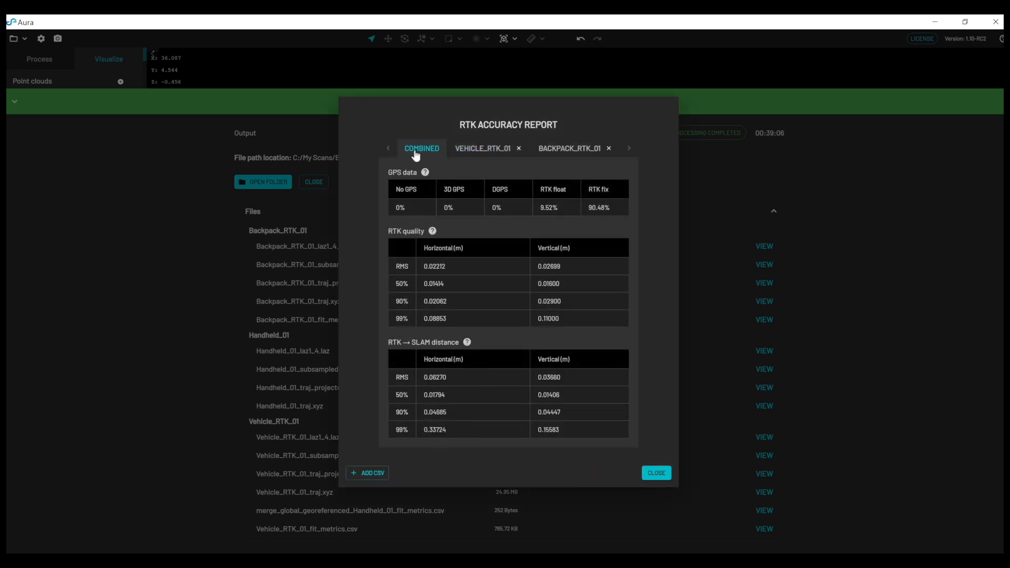
pyautogui.moveTo(565, 148)
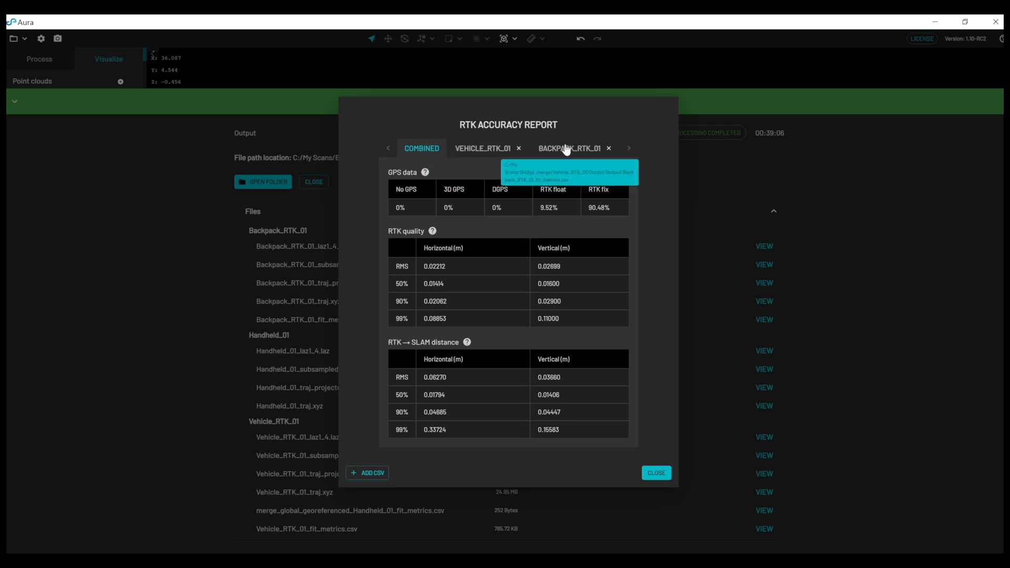
pyautogui.moveTo(481, 148)
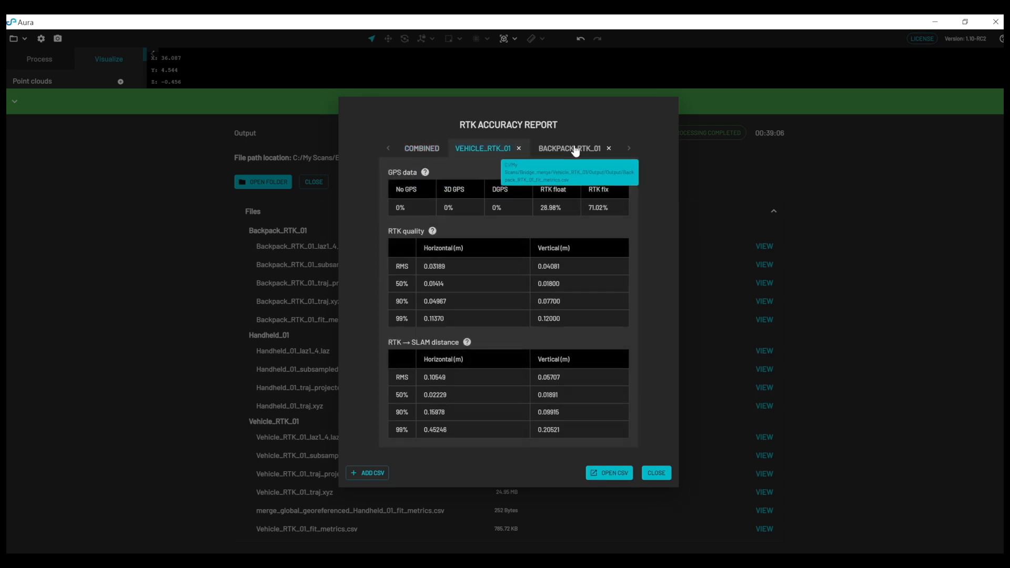
pyautogui.click(569, 148)
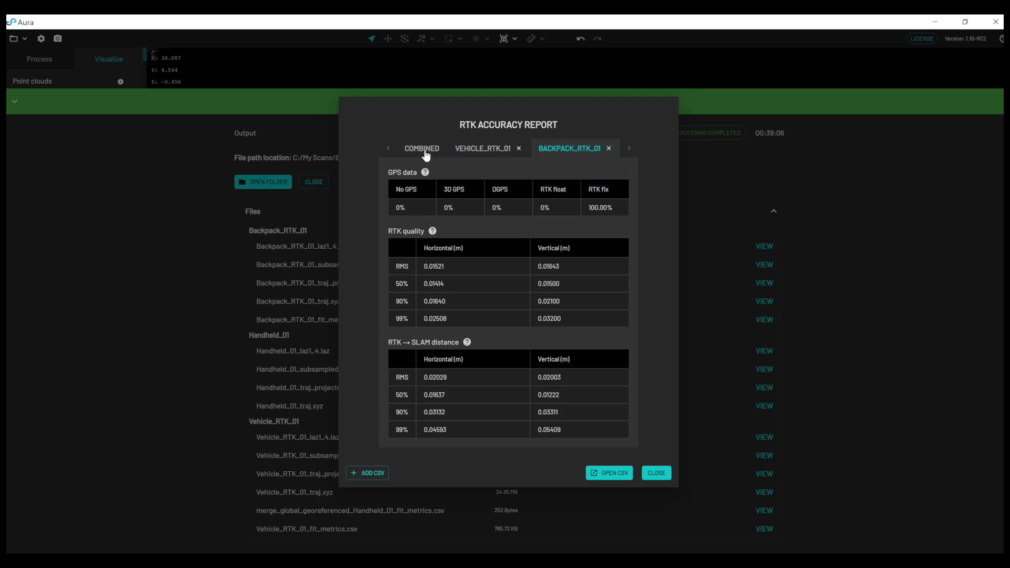
pyautogui.click(421, 149)
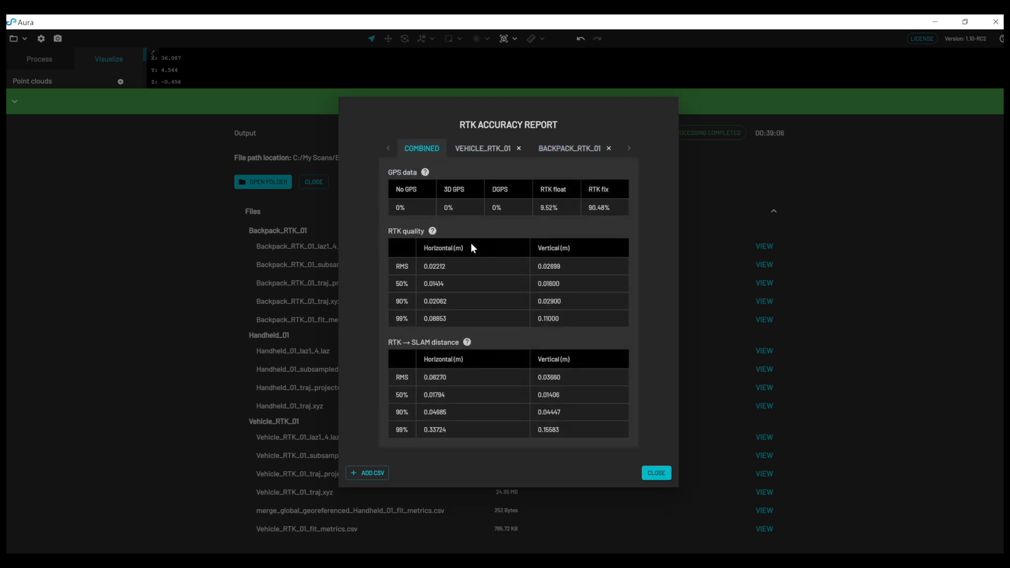
pyautogui.moveTo(401, 345)
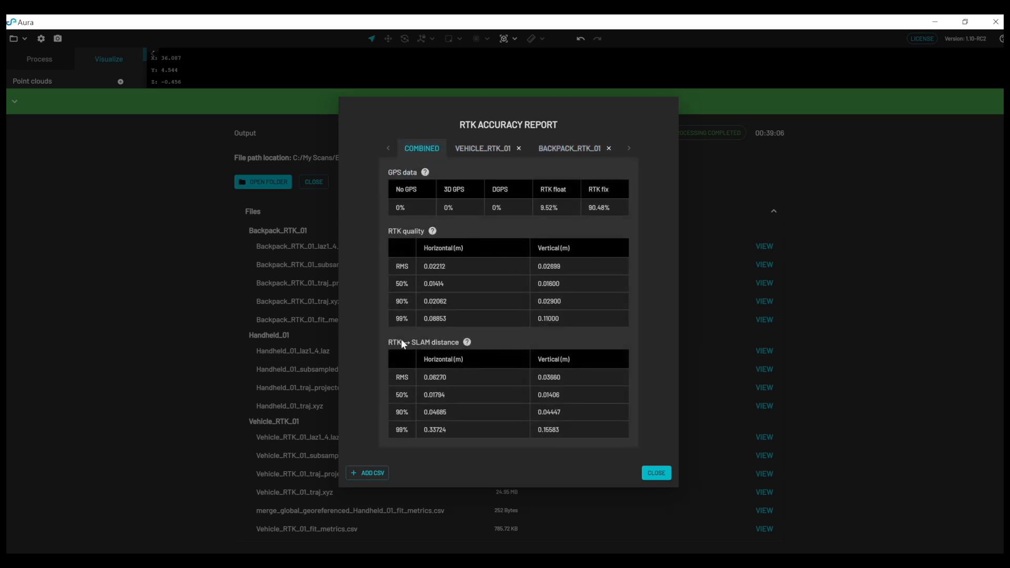
pyautogui.moveTo(454, 337)
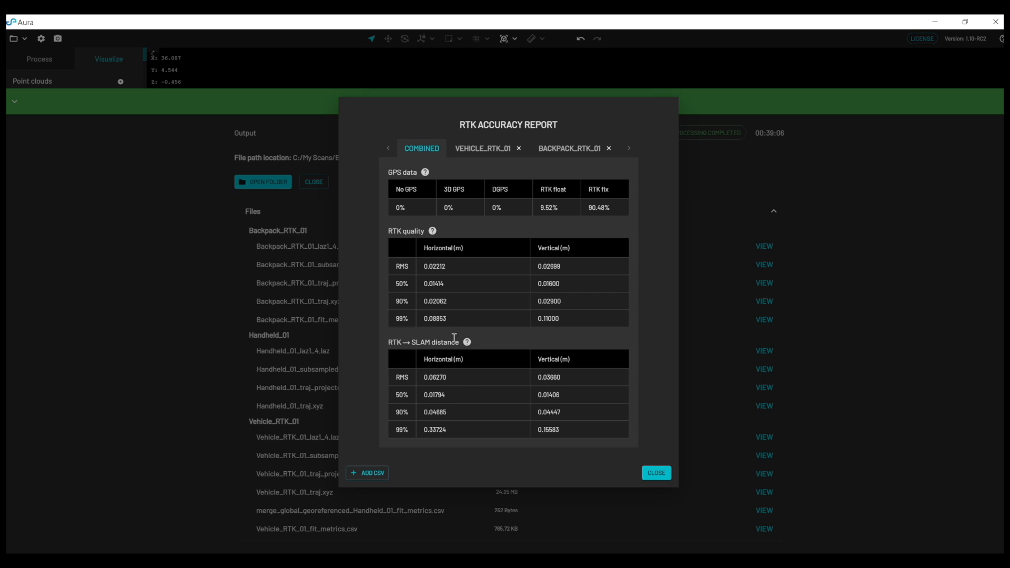
pyautogui.moveTo(386, 351)
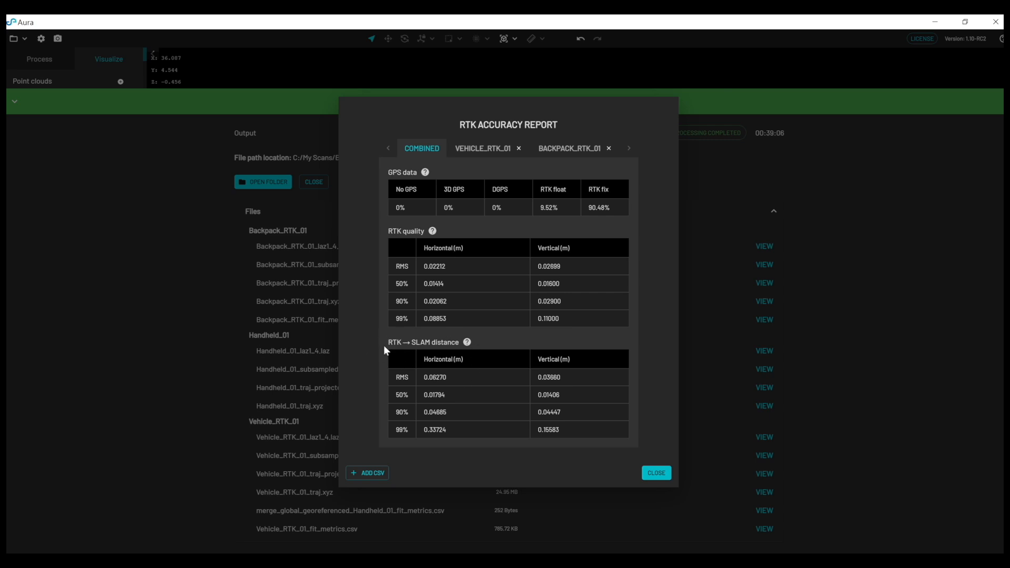
pyautogui.moveTo(647, 451)
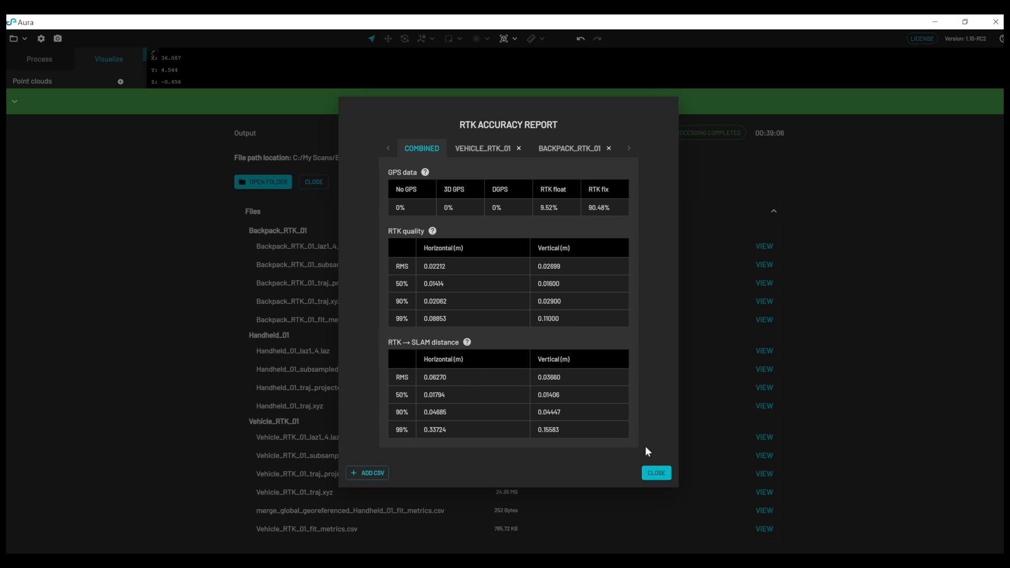
pyautogui.click(655, 472)
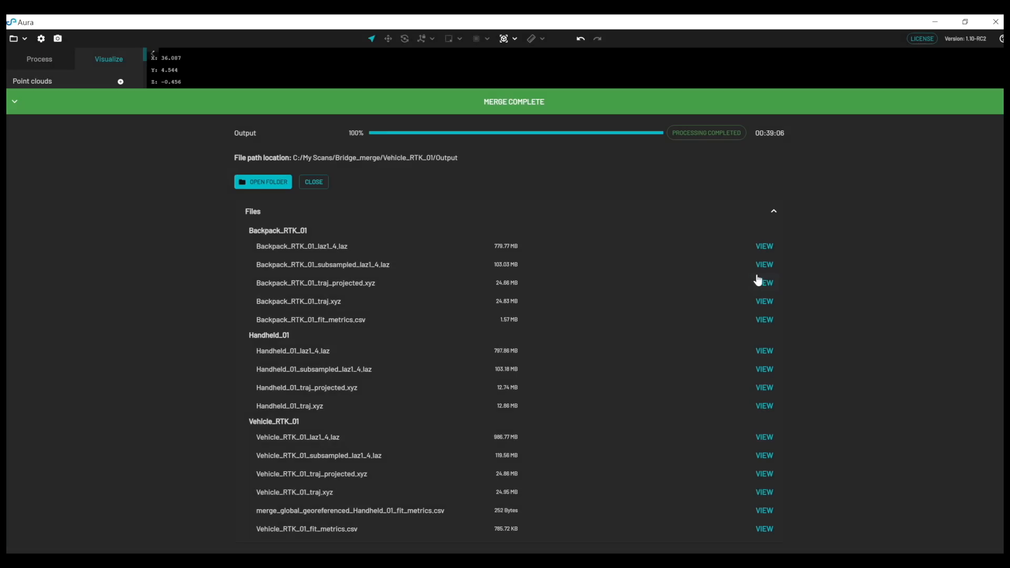
# Load Backpack_RTK_01_laz1_4.laz and its projected trajectory into the Visualize viewer.
pyautogui.click(764, 246)
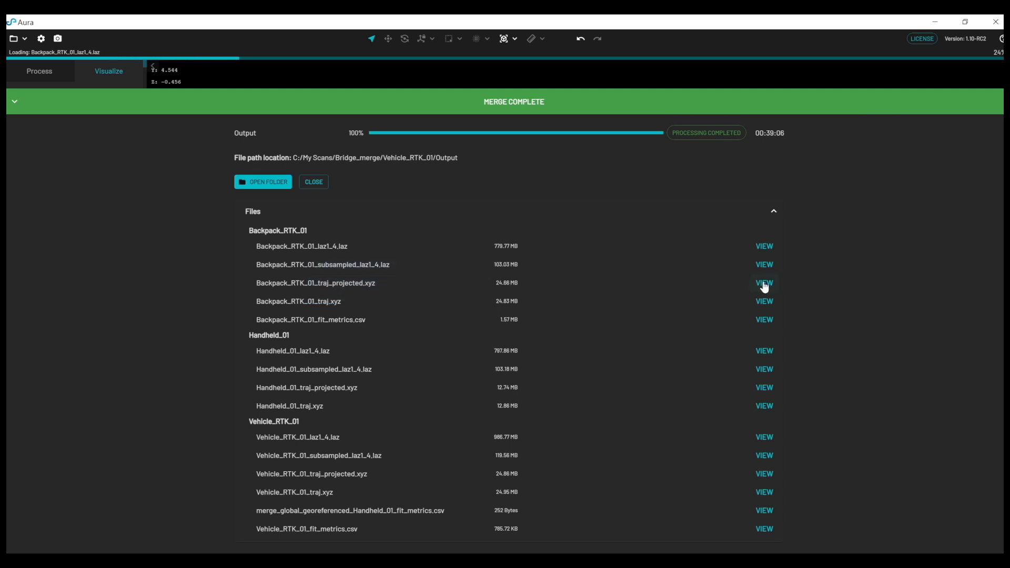
pyautogui.click(763, 283)
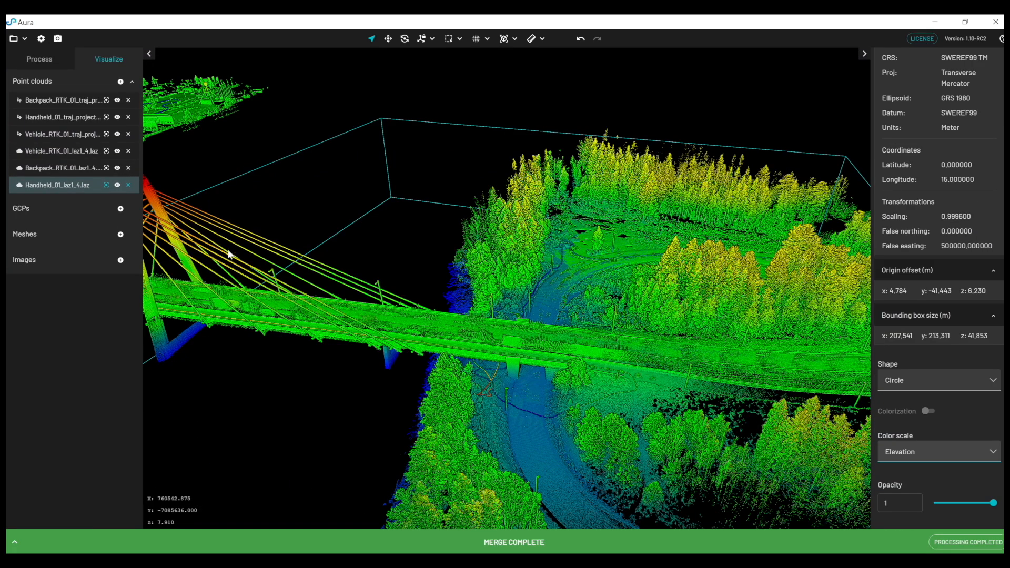
pyautogui.moveTo(929, 461)
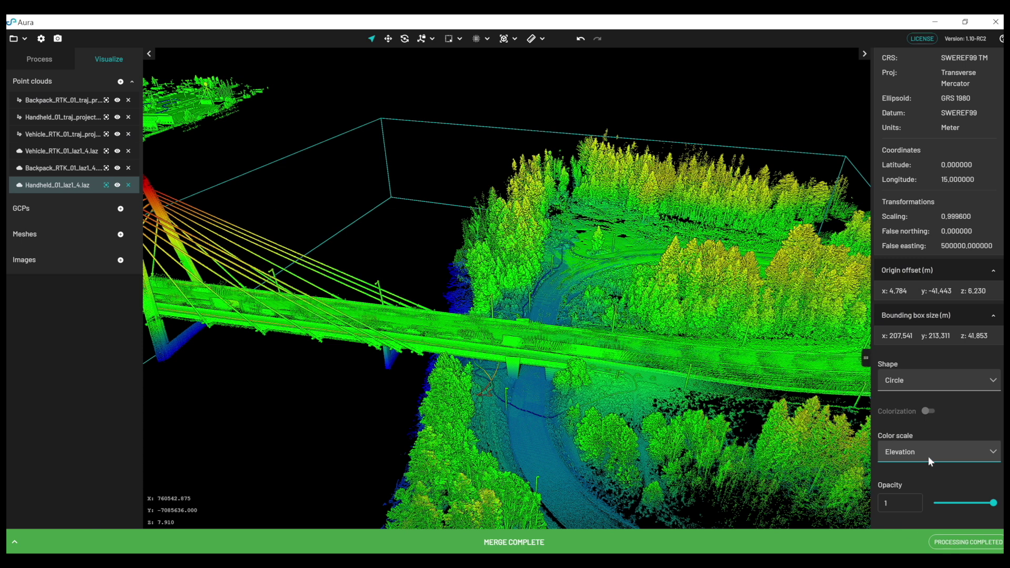
# Switch Vehicle_RTK_01_laz1_4.laz from elevation colouring to a Solid colour scale.
pyautogui.click(937, 451)
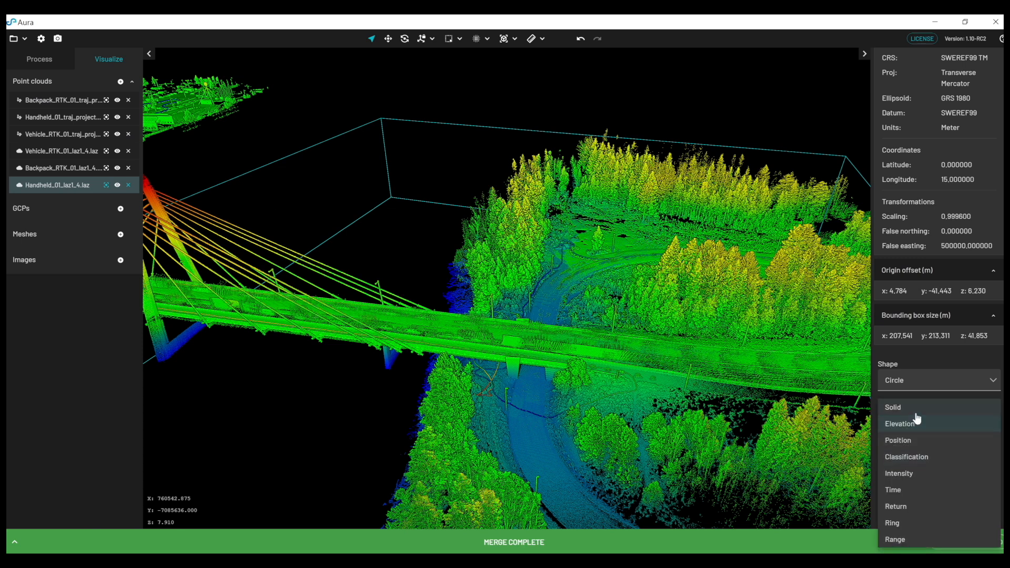
pyautogui.click(893, 407)
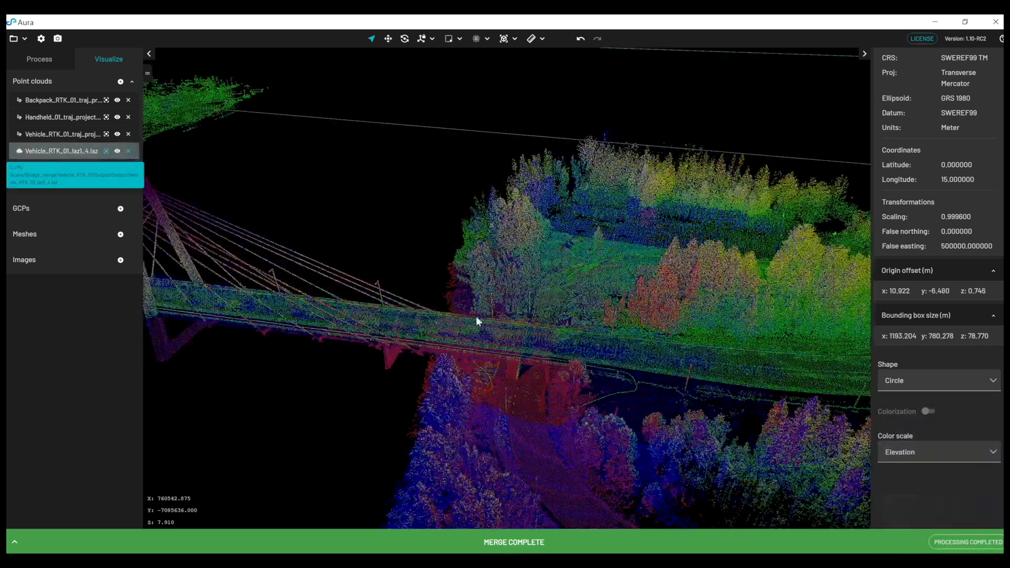
pyautogui.click(937, 451)
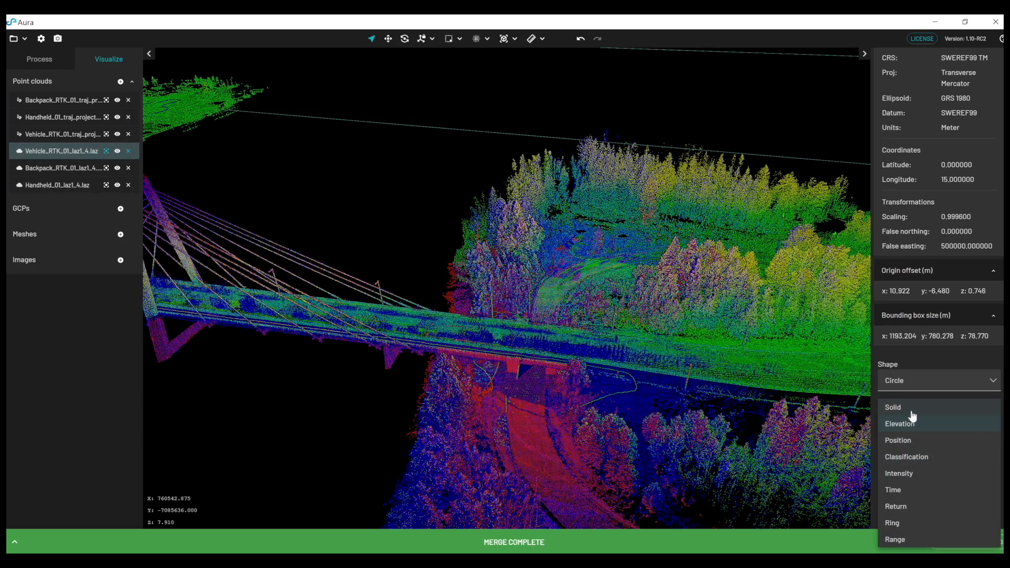
pyautogui.click(893, 407)
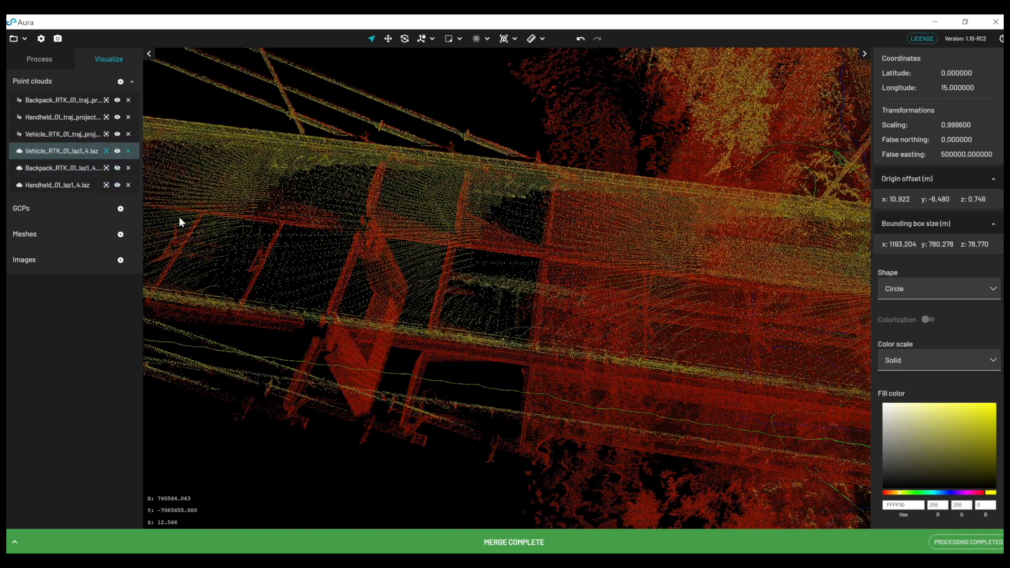
# Hide and re-show the Handheld_01 cloud to compare overlap with the vehicle and backpack scans.
pyautogui.click(117, 185)
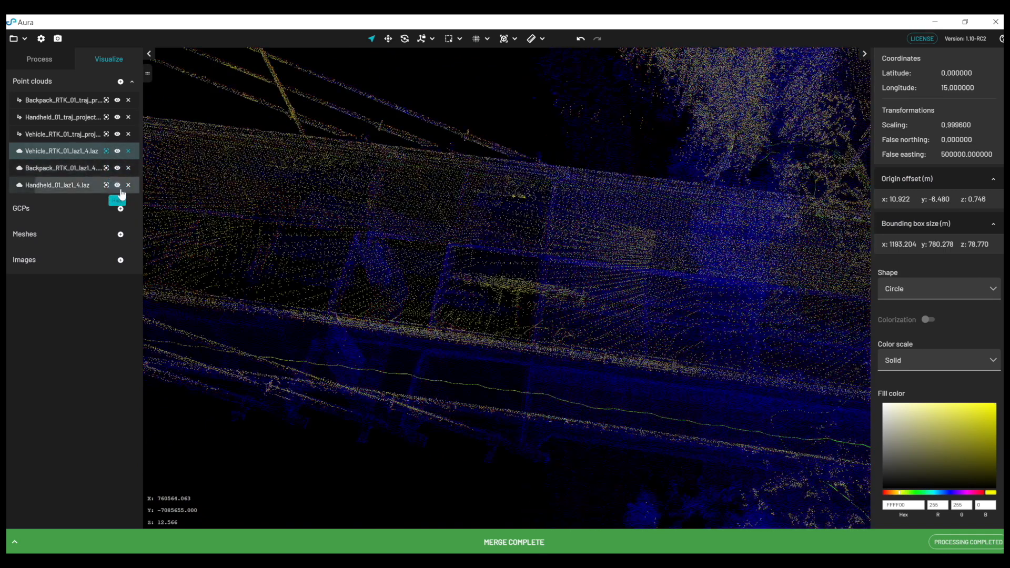
pyautogui.click(118, 185)
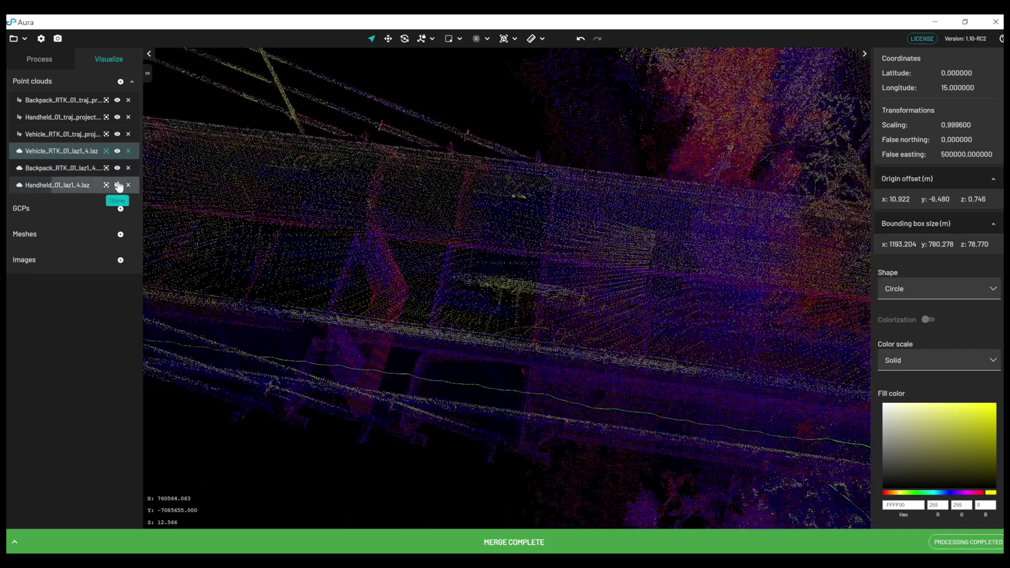
pyautogui.click(116, 185)
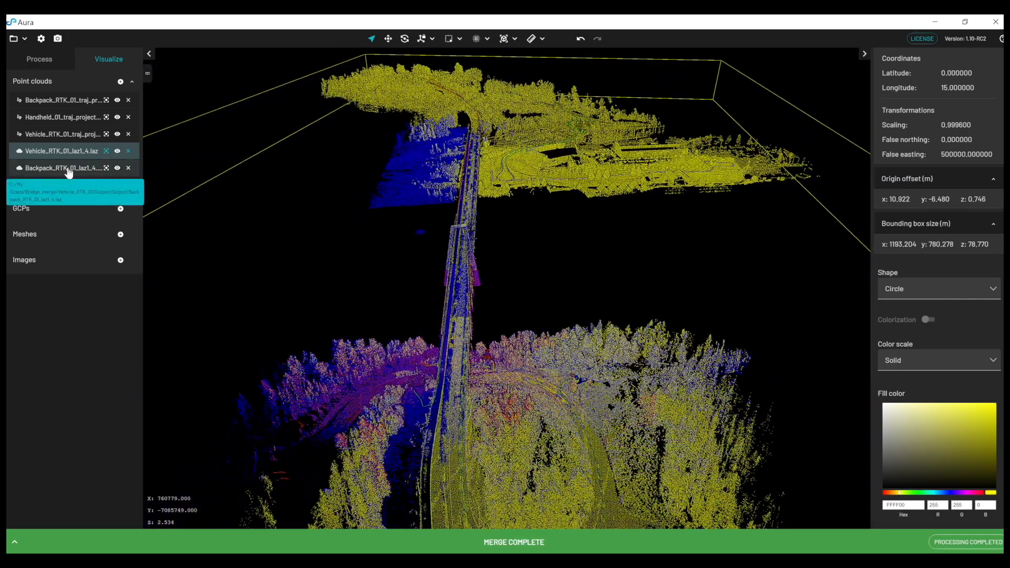
# Select all three .laz clouds and start exporting them as Handheld_01_laz1_4_combined.laz.
pyautogui.click(58, 185)
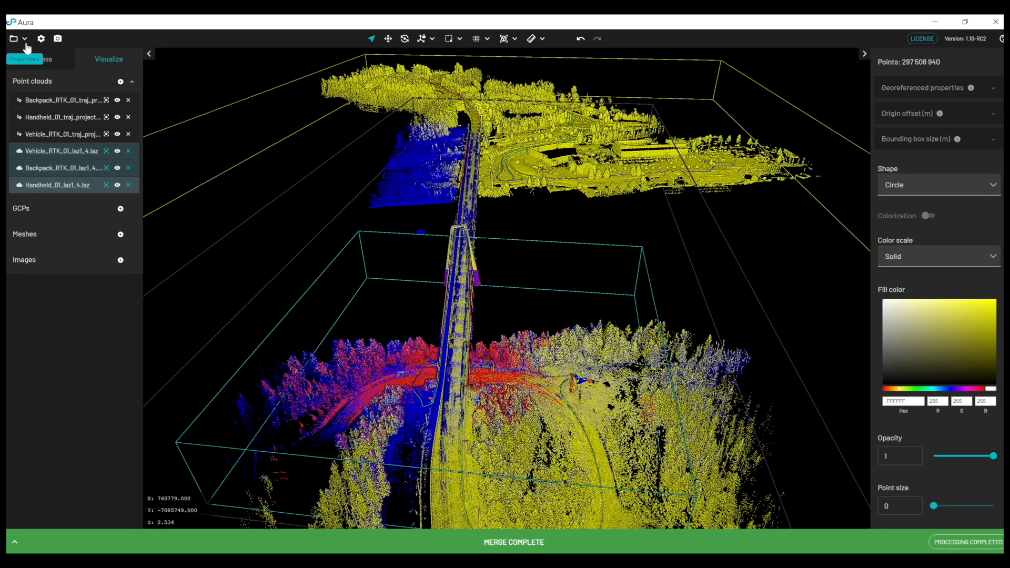
pyautogui.click(13, 38)
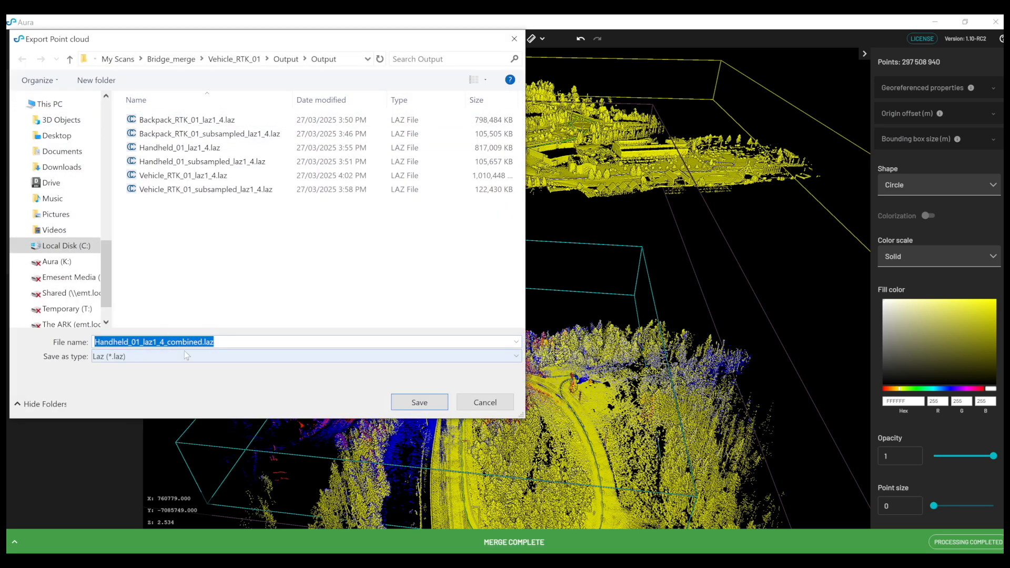
pyautogui.moveTo(251, 370)
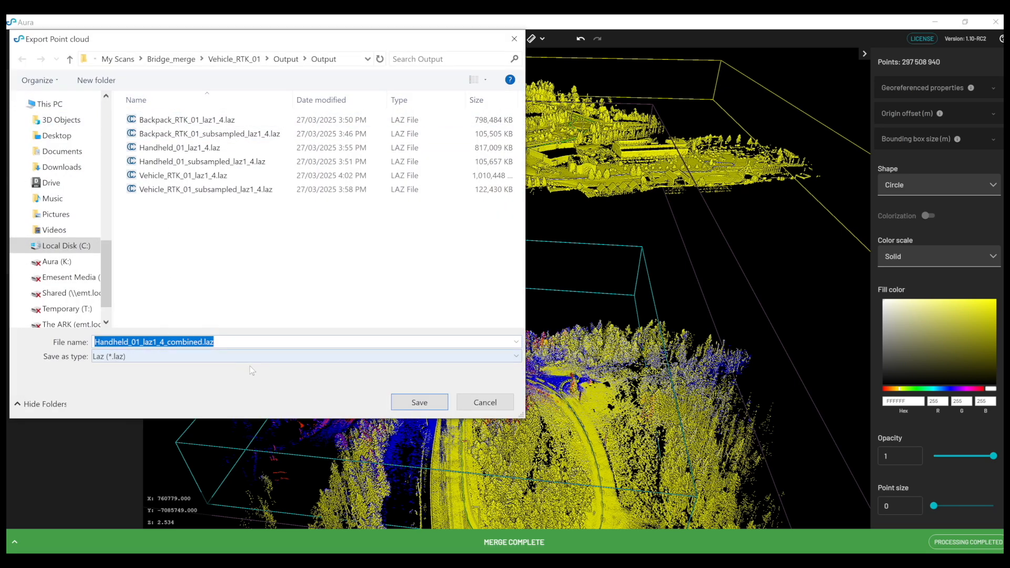